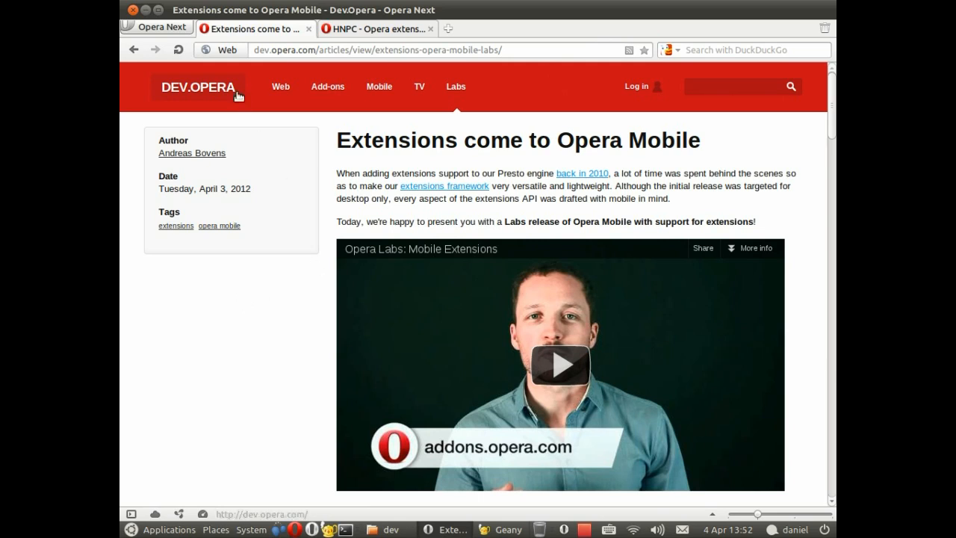
mouse_move(420, 88)
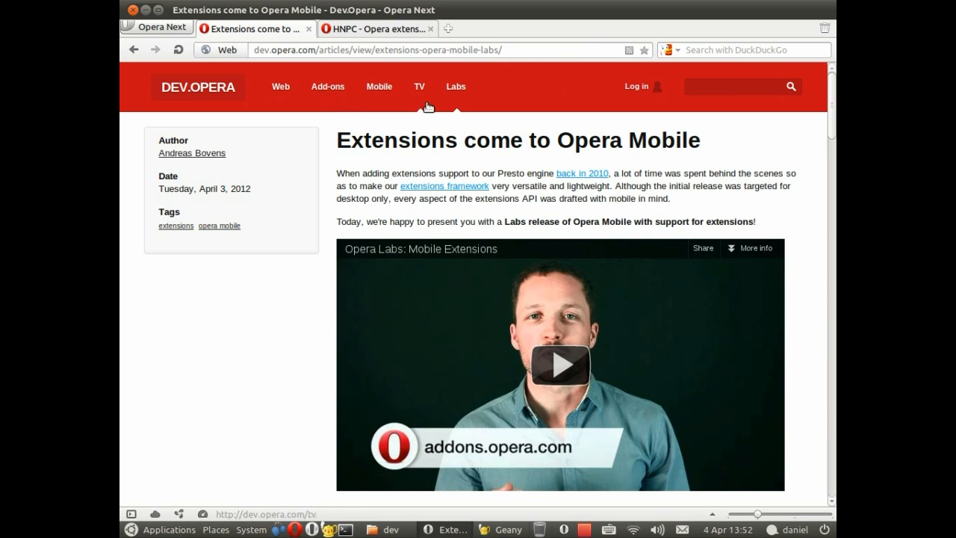
mouse_move(705, 152)
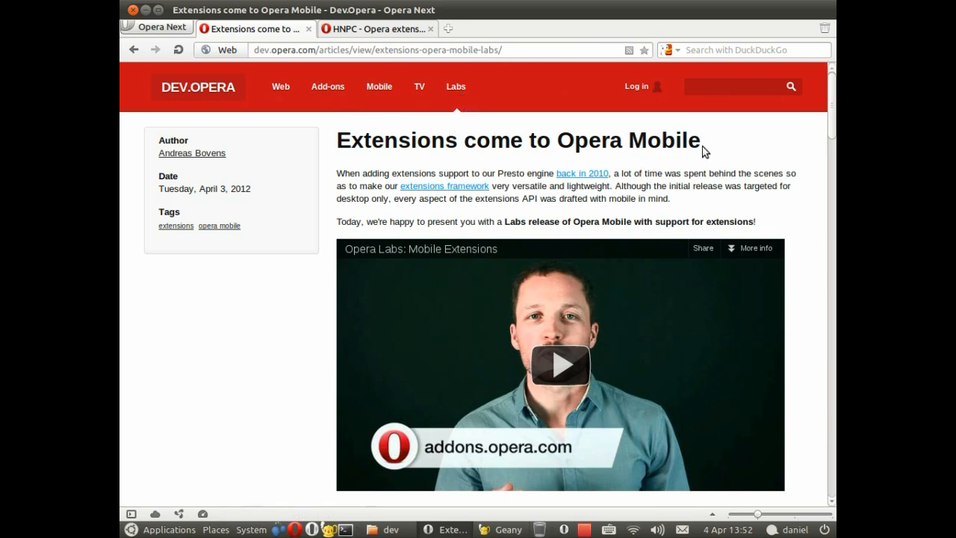
- Save the HNPC extension's install link as hnpc-1.1-1.oex into the dev folder
scroll("down", 3)
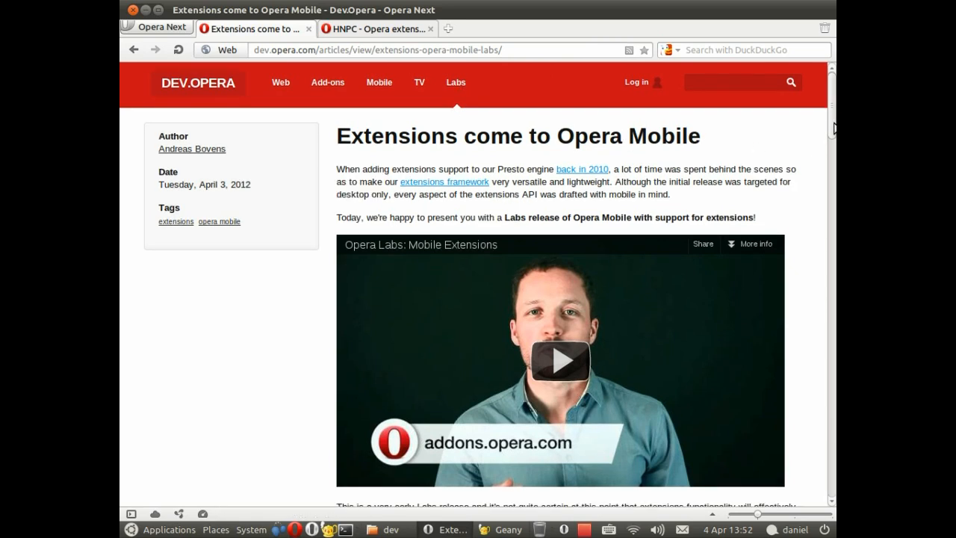
scroll("down", 3)
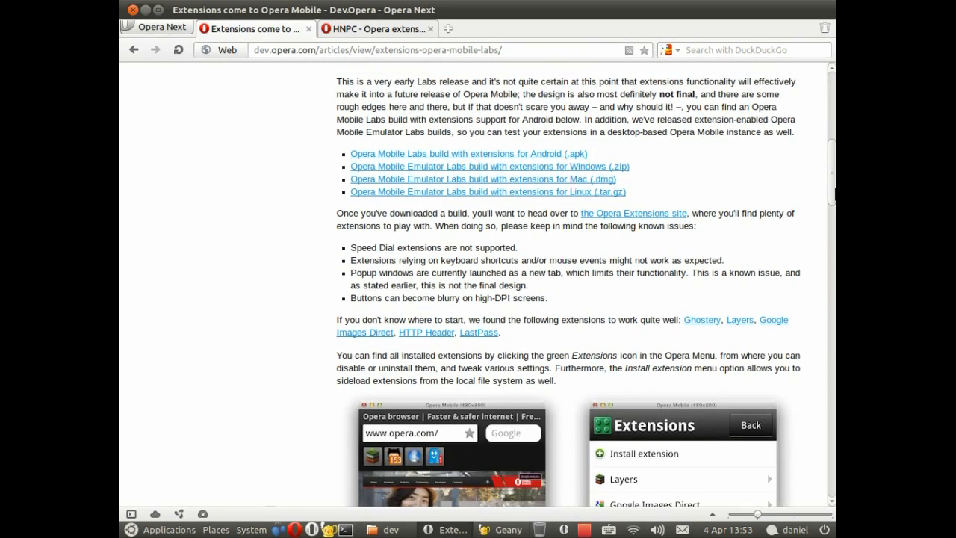
mouse_move(571, 154)
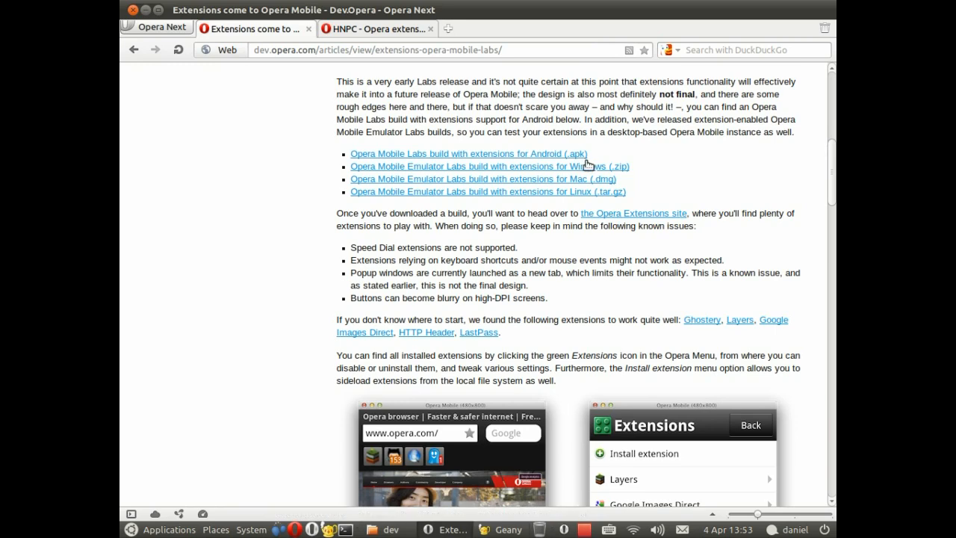
mouse_move(645, 193)
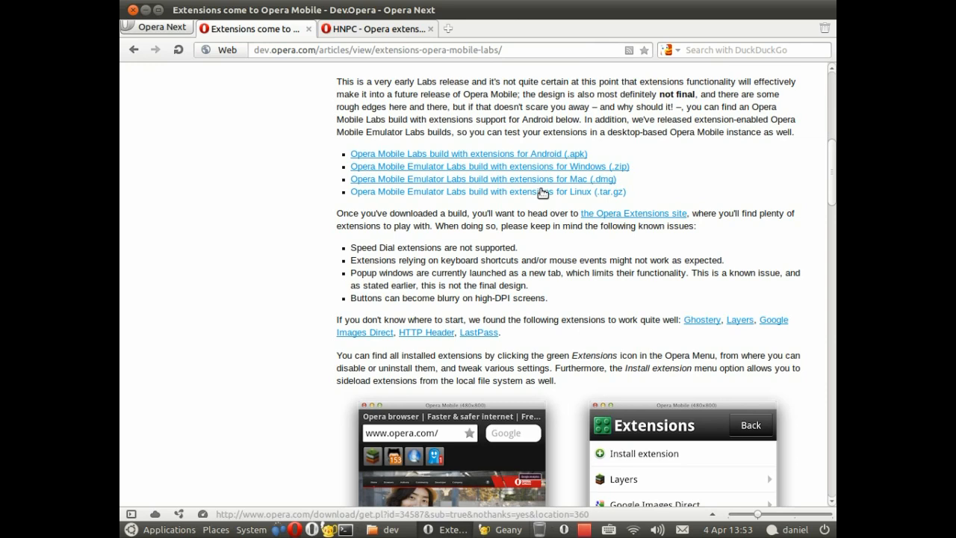
left_click(377, 28)
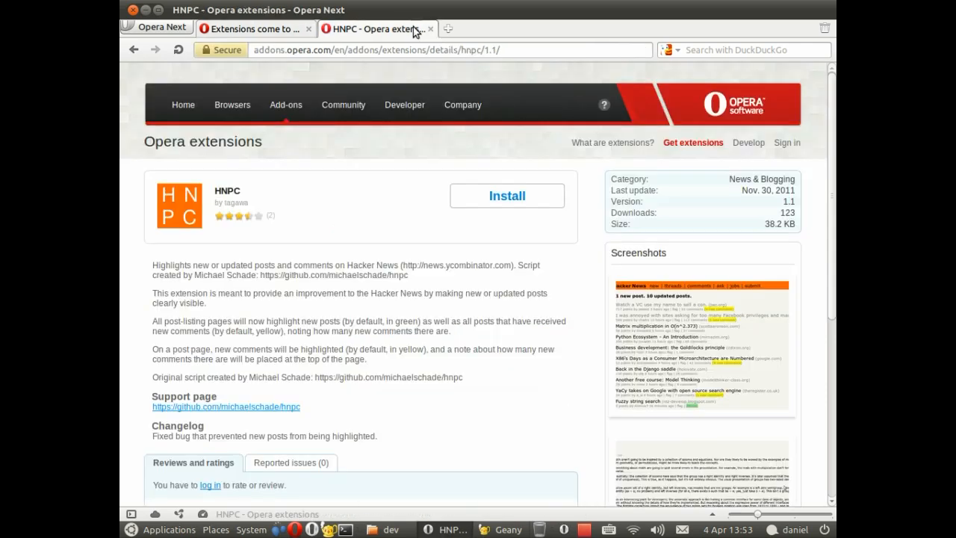
mouse_move(405, 104)
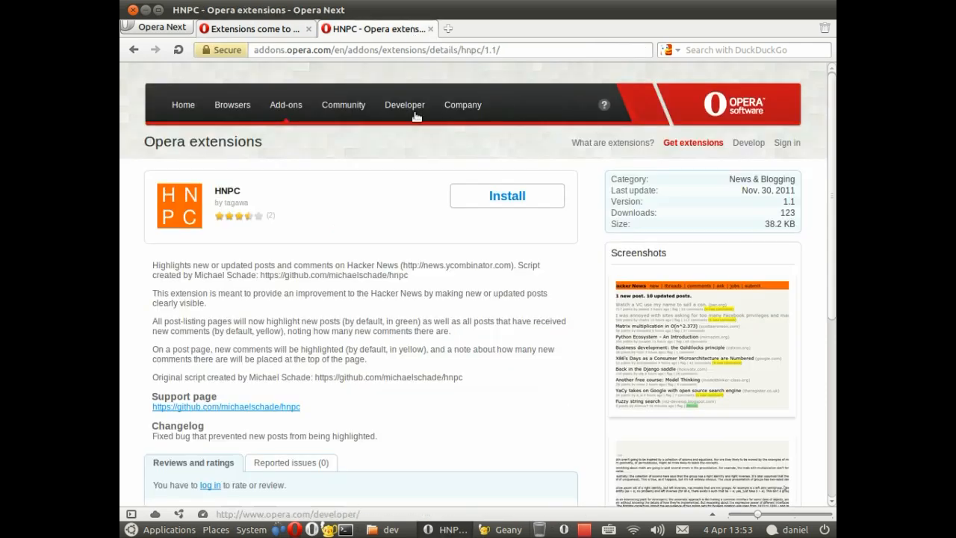
mouse_move(385, 224)
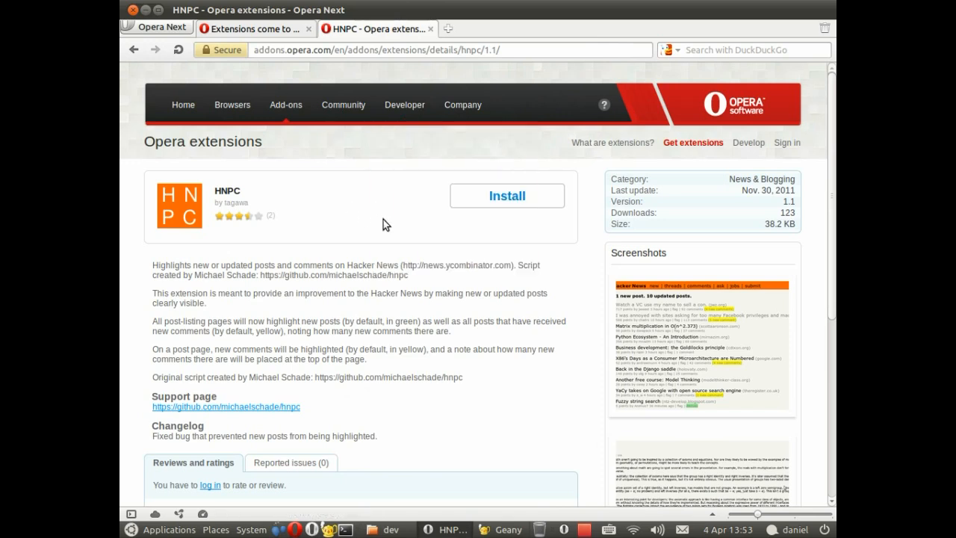
mouse_move(291, 250)
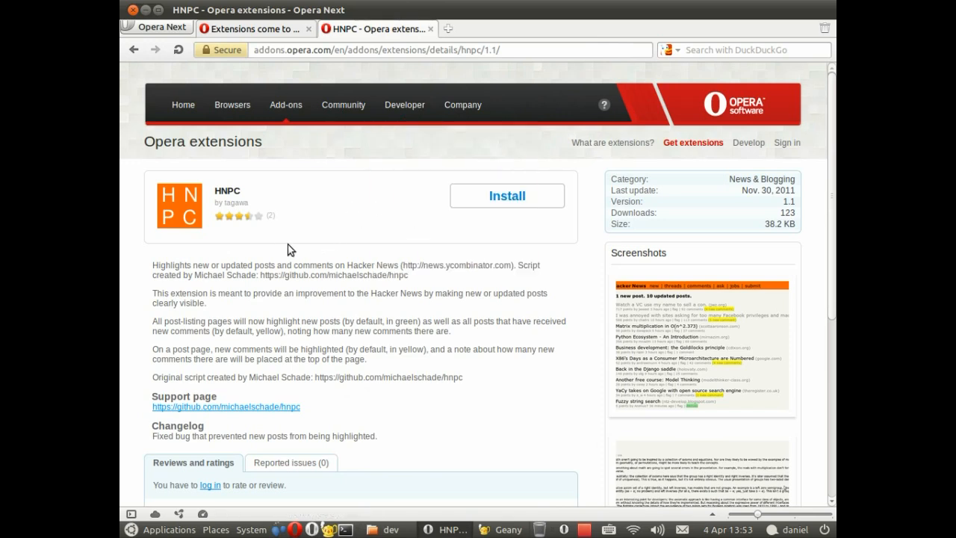
mouse_move(347, 227)
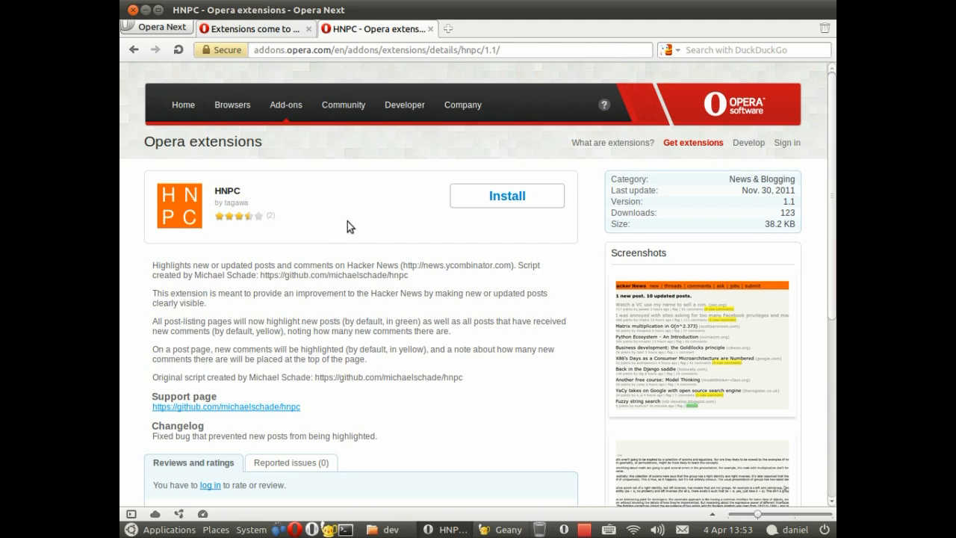
mouse_move(408, 223)
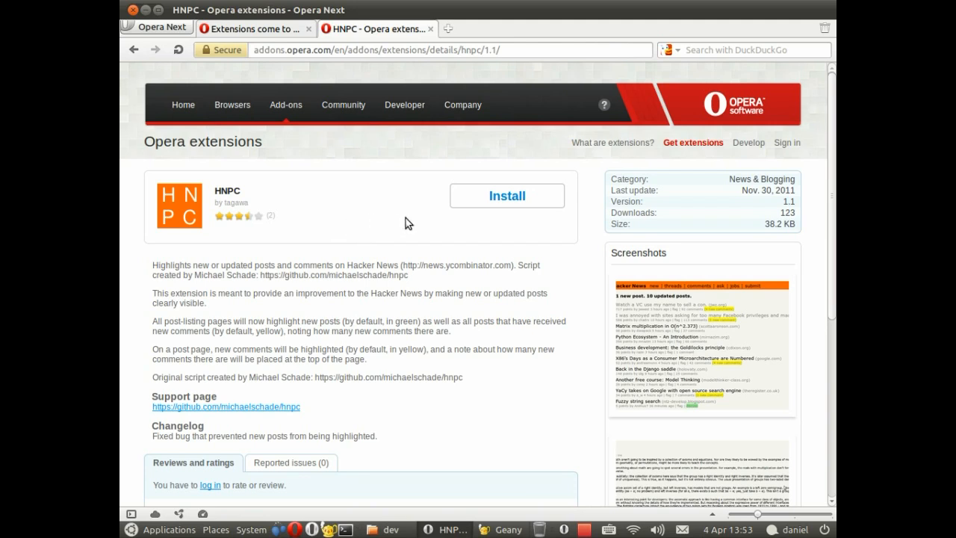
left_click(506, 196)
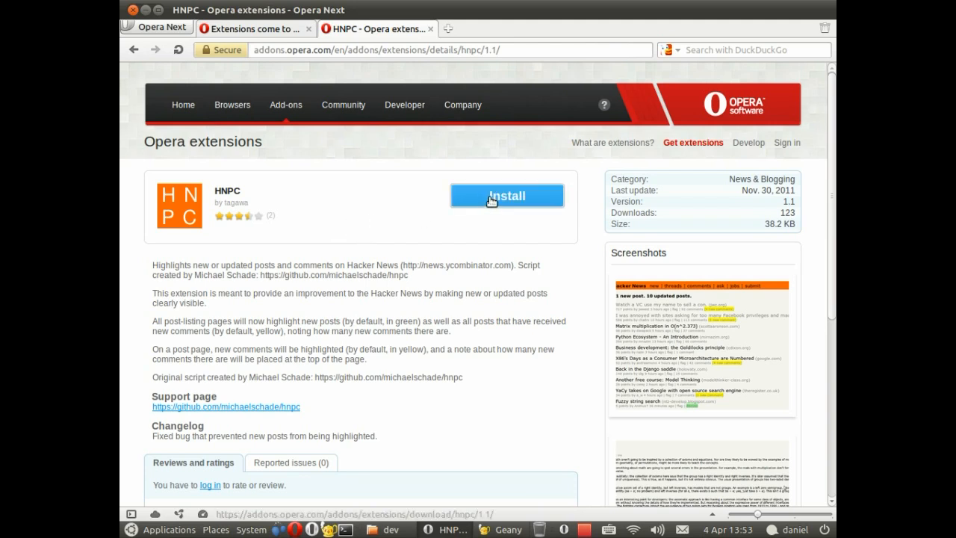
right_click(508, 194)
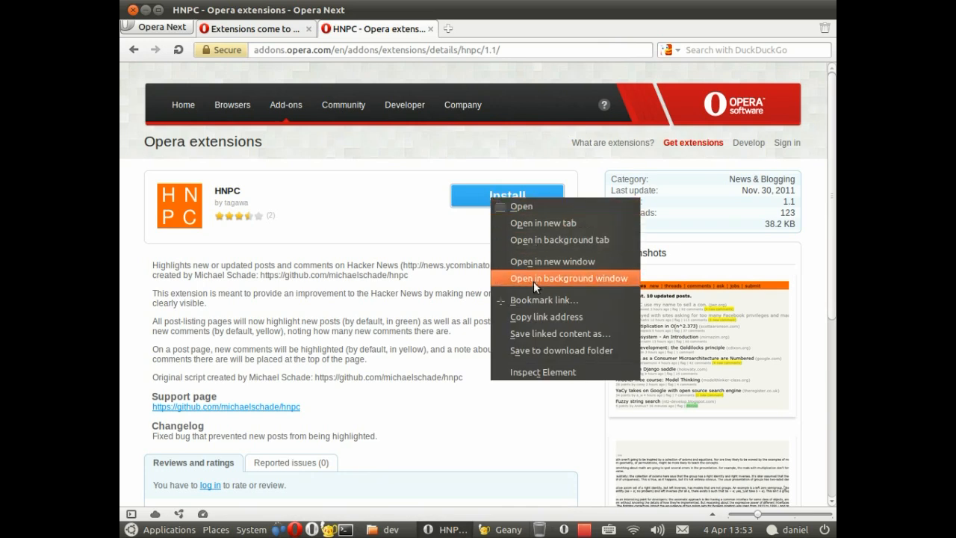
left_click(545, 336)
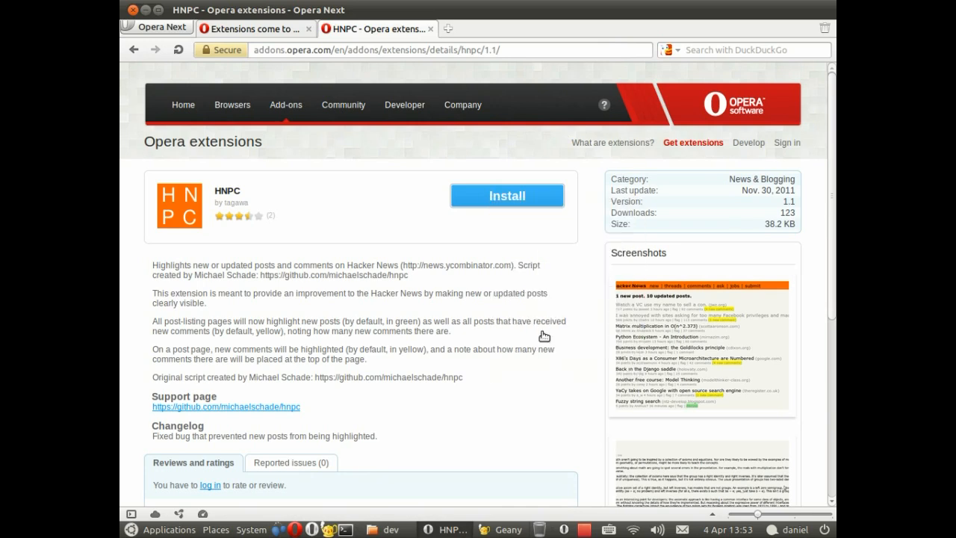
left_click(506, 194)
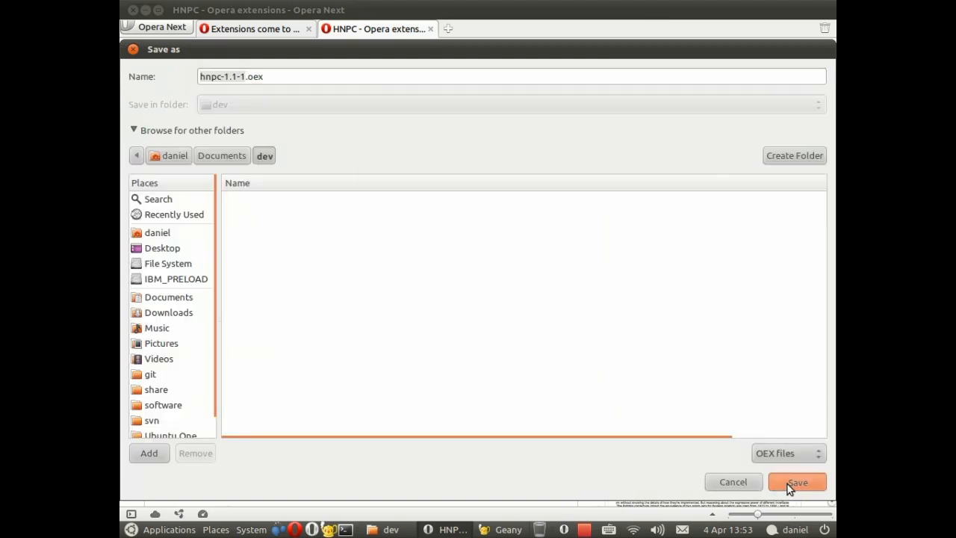
left_click(796, 481)
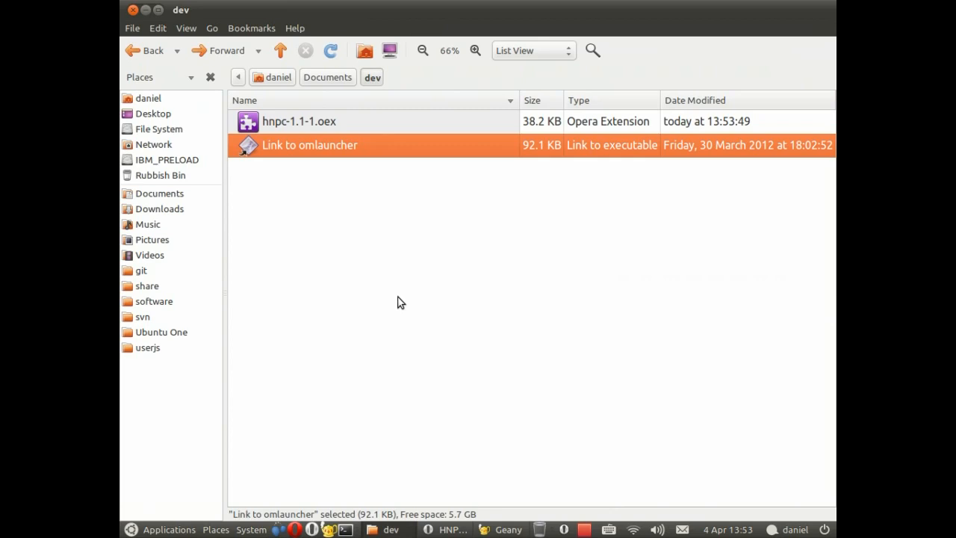
- Extract hnpc-1.1-1.oex in place into a hnpc-1.1-1.oex_FILES folder
right_click(299, 121)
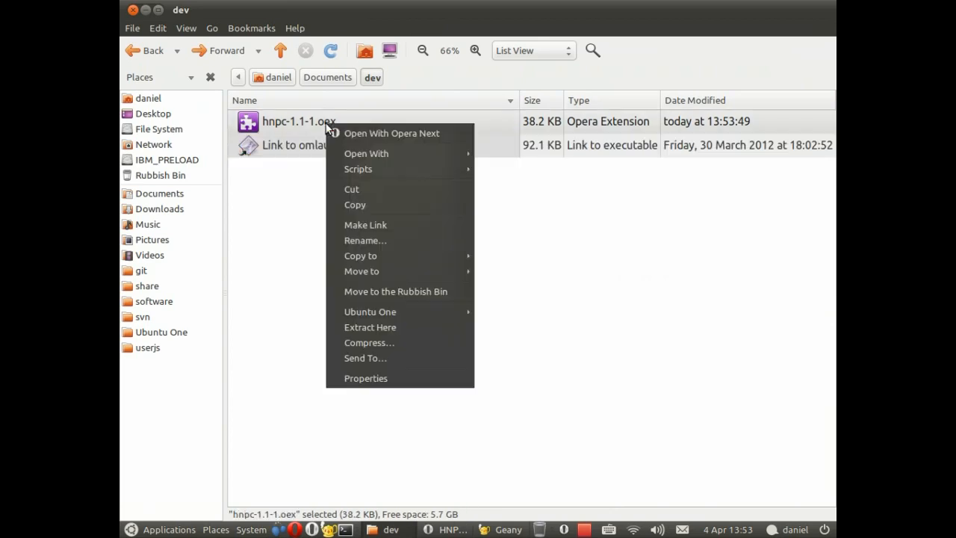
mouse_move(370, 312)
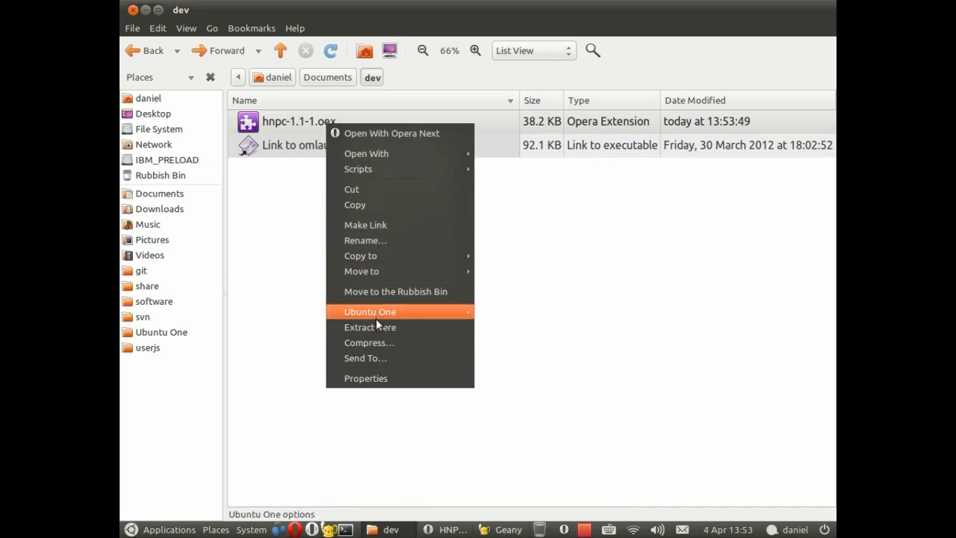
left_click(371, 327)
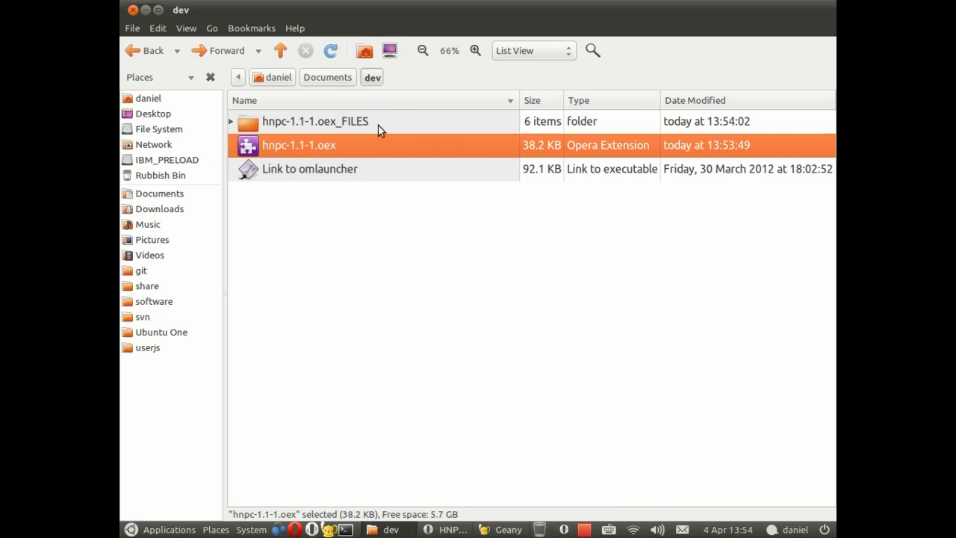
- Open config.xml from the hnpc-1.1-1.oex_FILES folder in Geany
double_click(314, 121)
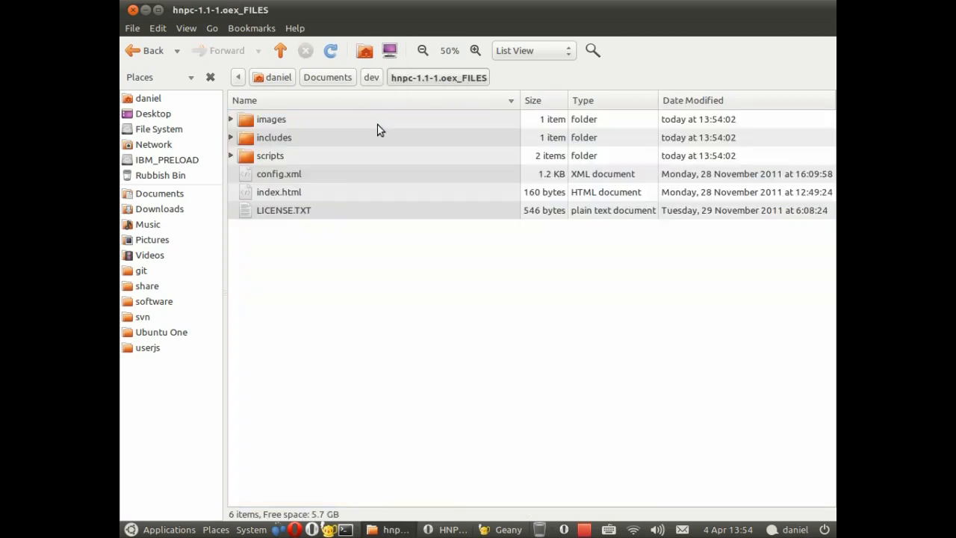
mouse_move(396, 286)
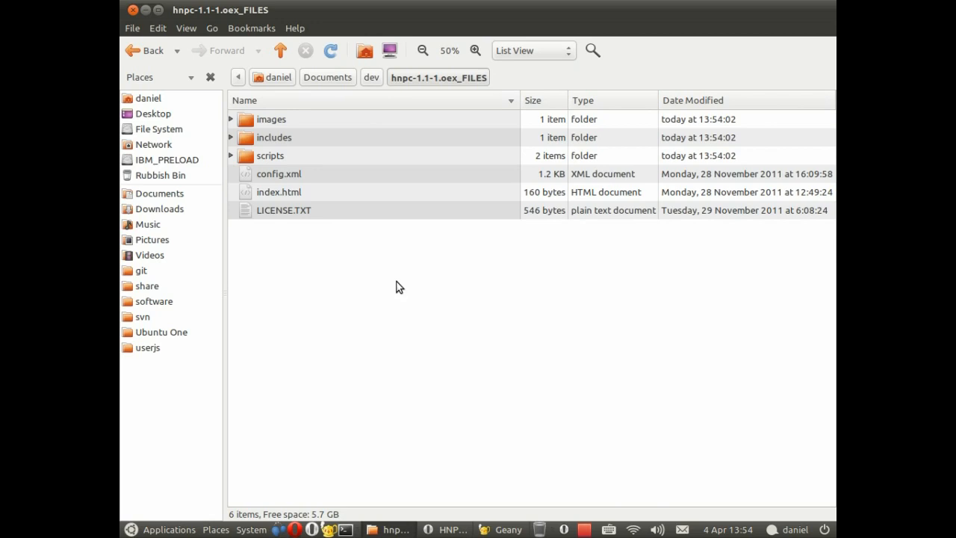
mouse_move(306, 192)
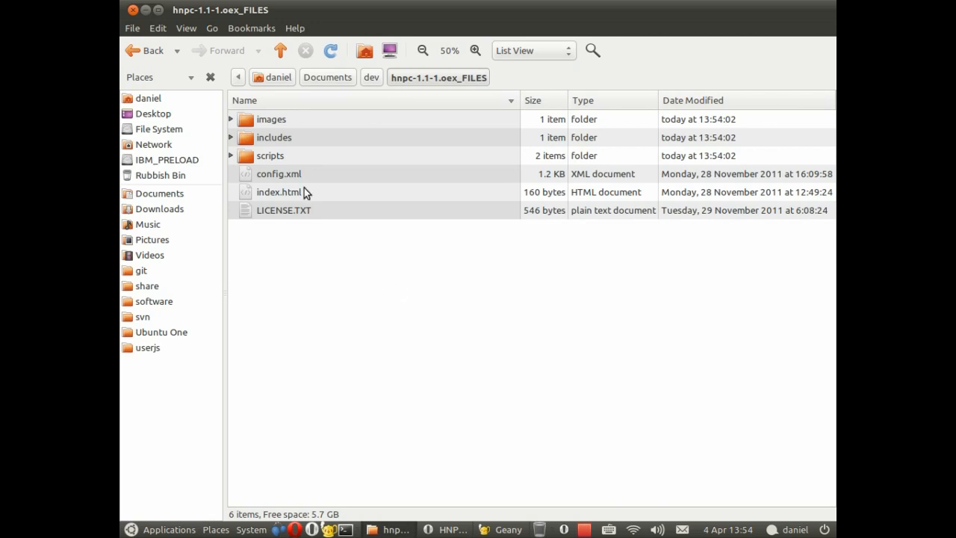
mouse_move(314, 196)
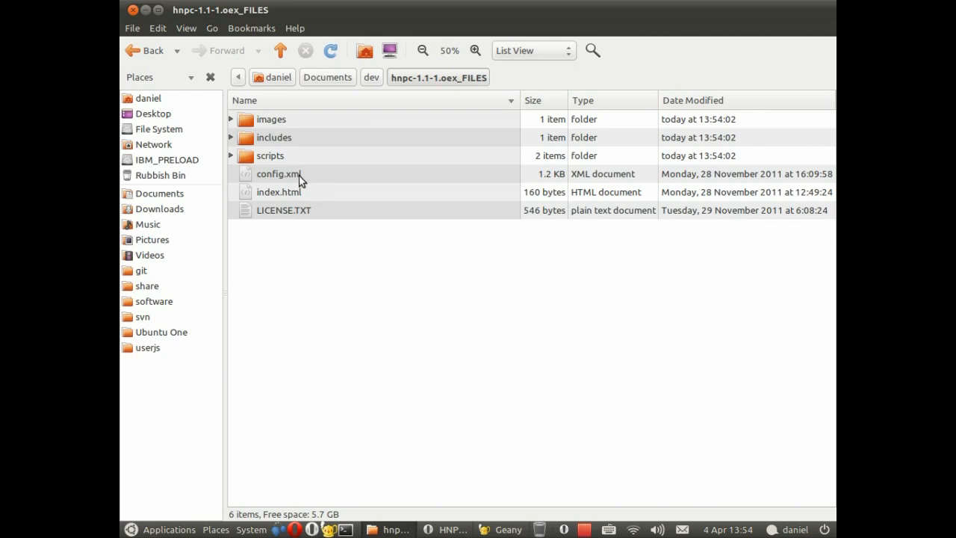
left_click(278, 173)
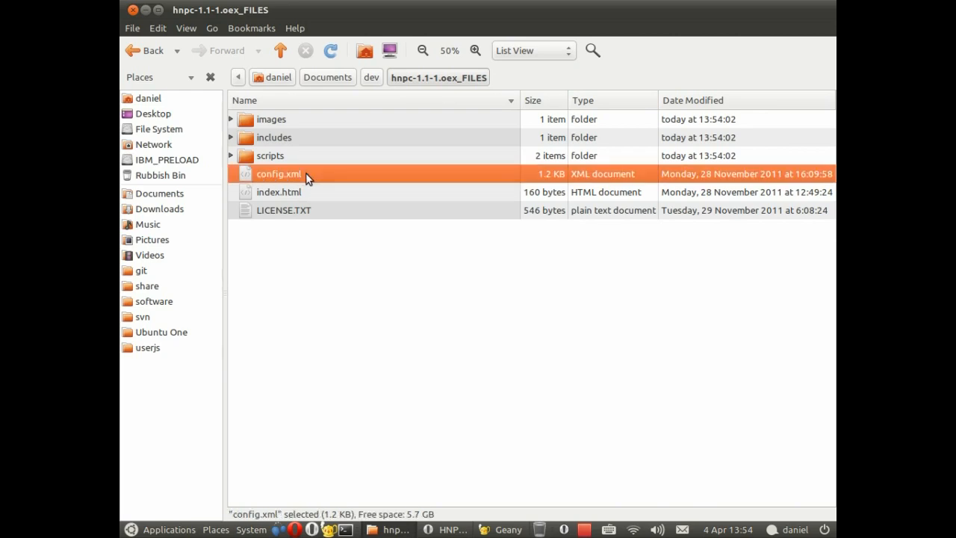
double_click(278, 173)
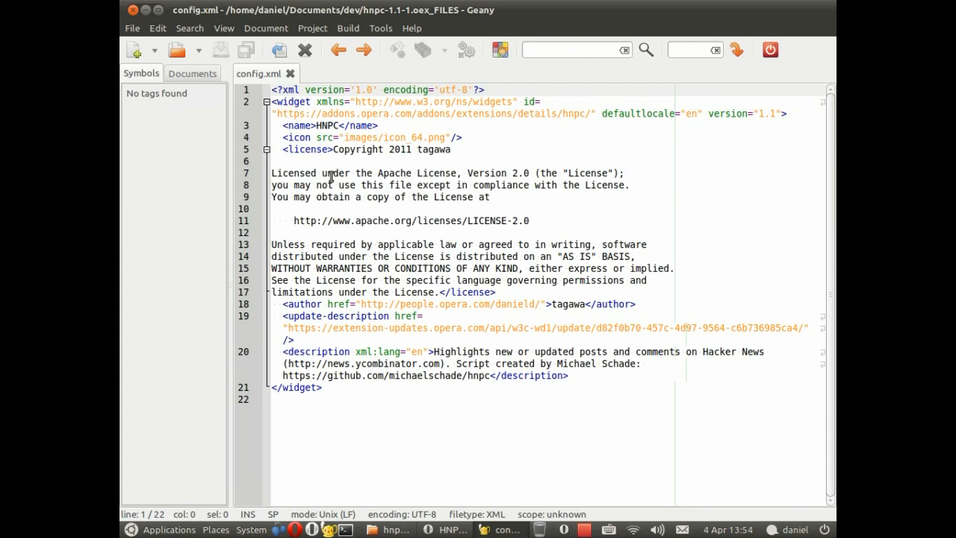
mouse_move(400, 218)
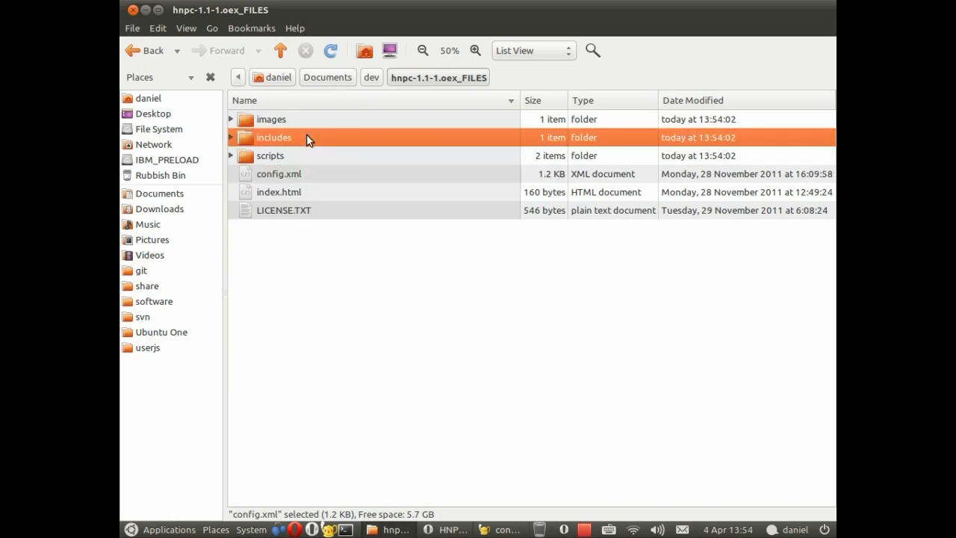
- Open includes/injected.js in Geany and return to the dev folder
double_click(274, 138)
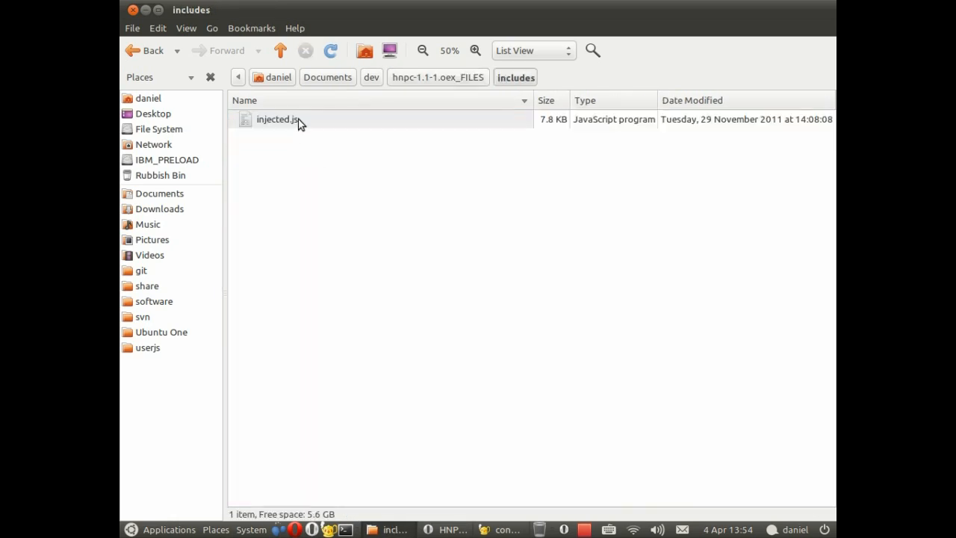
double_click(277, 120)
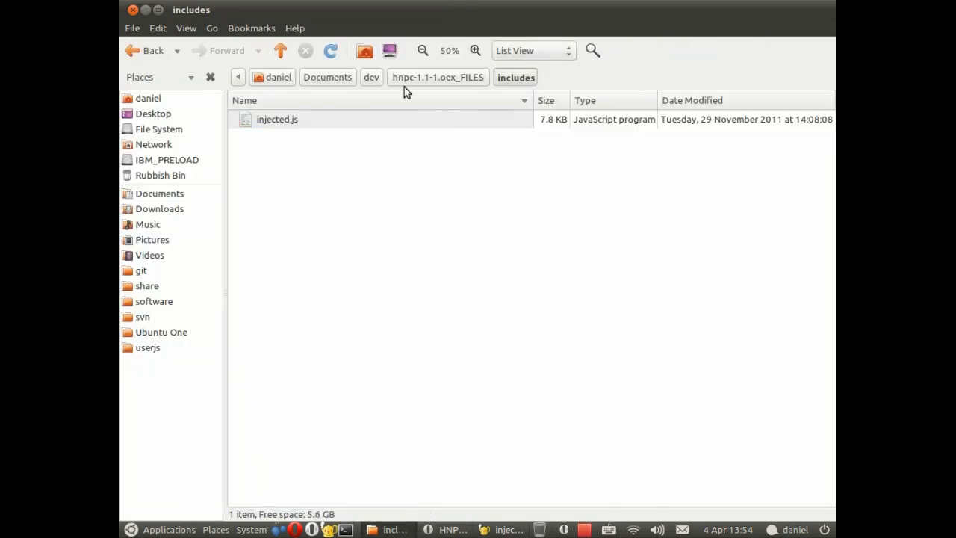
left_click(370, 78)
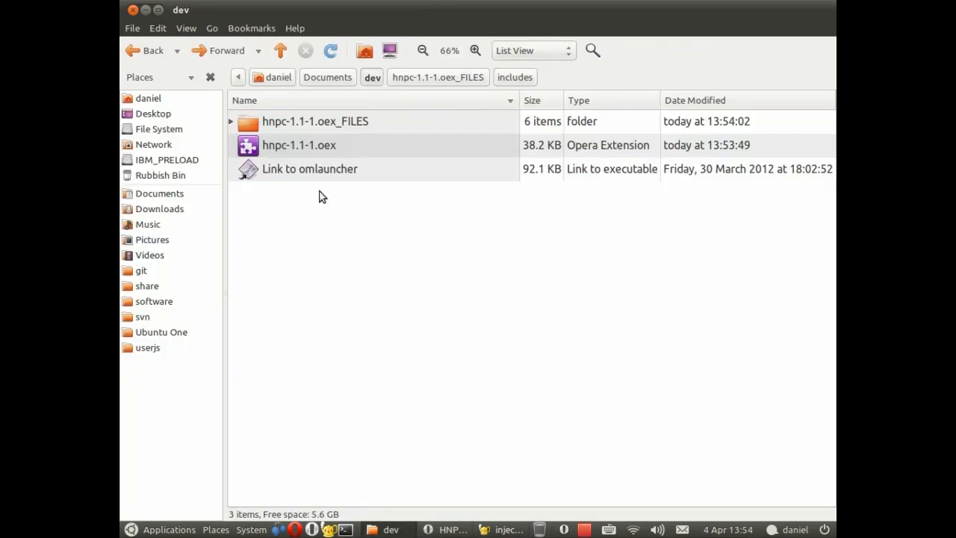
- Launch Opera Mobile Emulator via omlauncher with the Custom profile
double_click(309, 169)
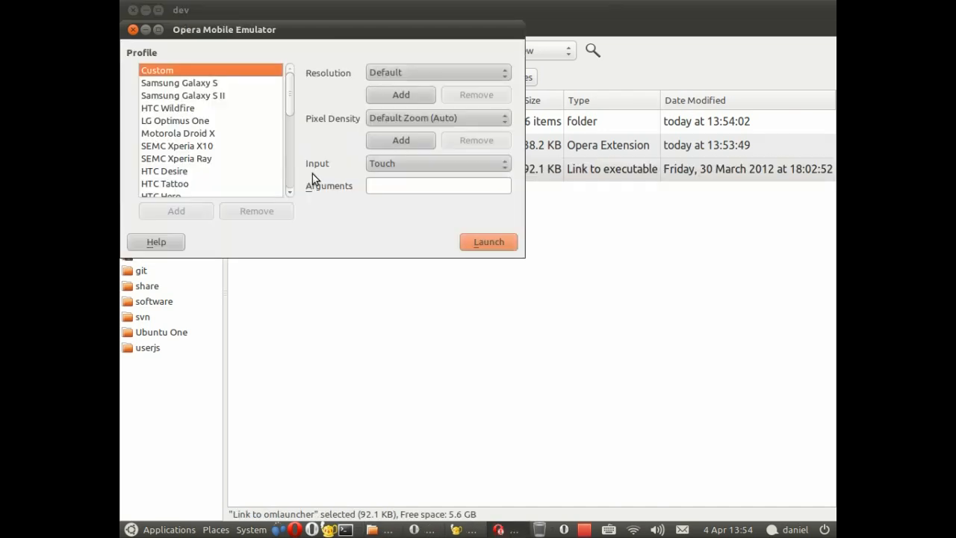
mouse_move(332, 127)
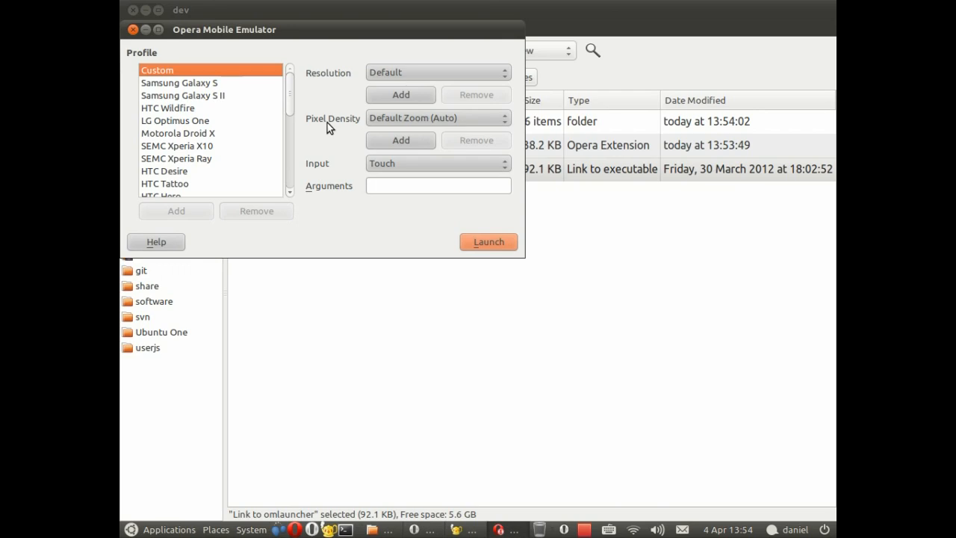
left_click(487, 242)
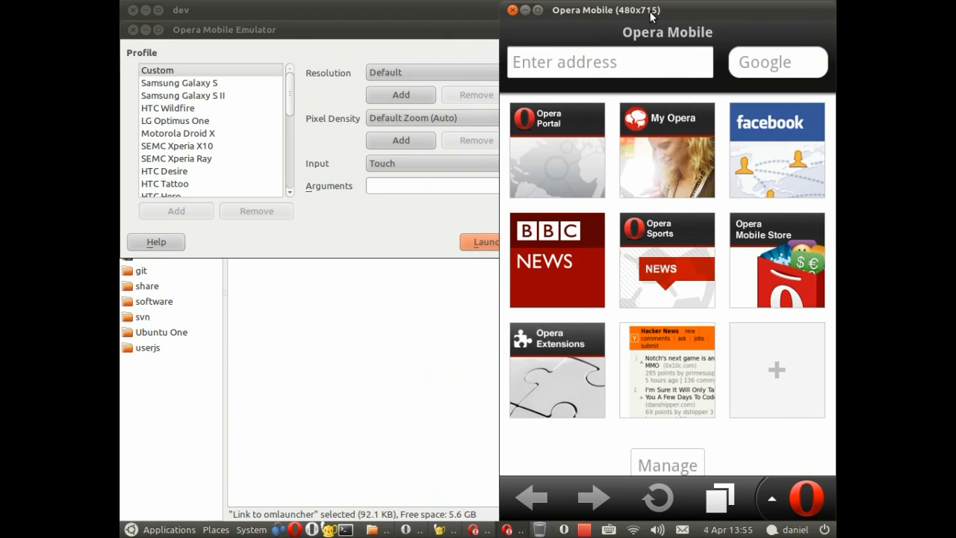
mouse_move(680, 359)
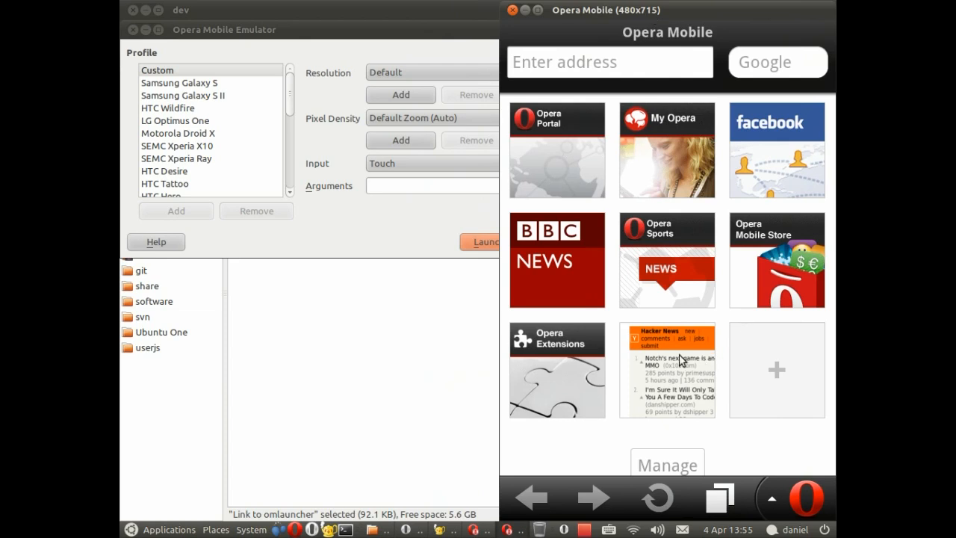
- Load Hacker News from its Speed Dial tile in the emulated browser
left_click(666, 371)
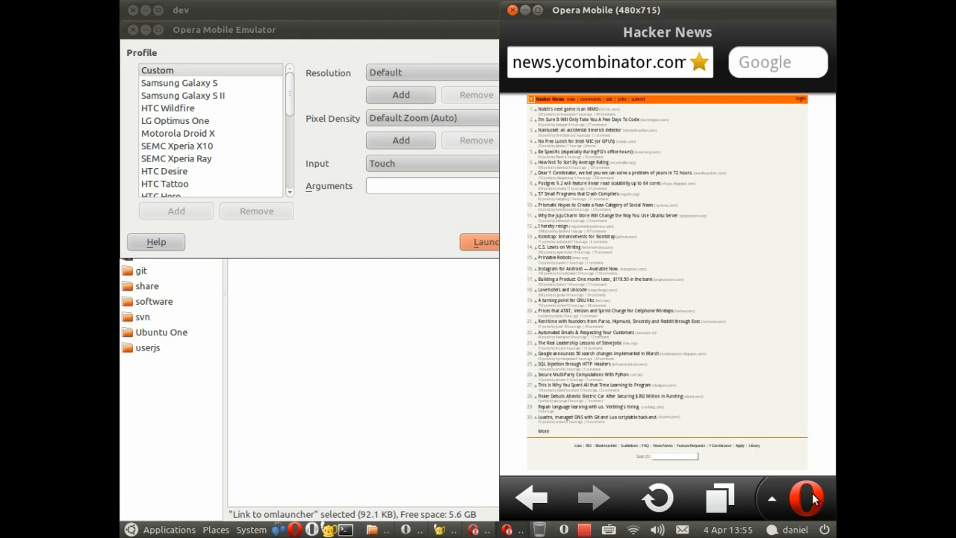
mouse_move(810, 499)
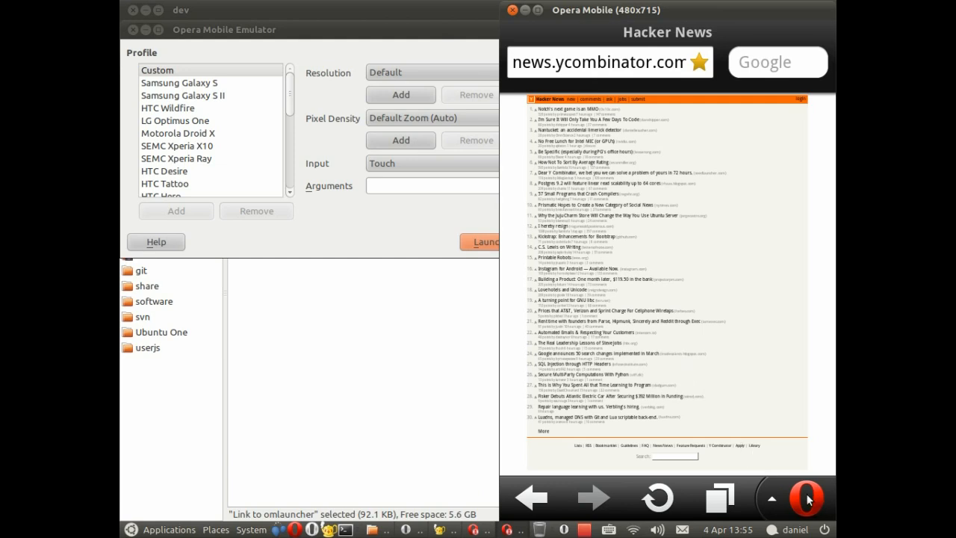
- Install the extension from Documents/dev/hnpc-1.1-1.oex_FILES/config.xml via the Extensions menu
left_click(806, 498)
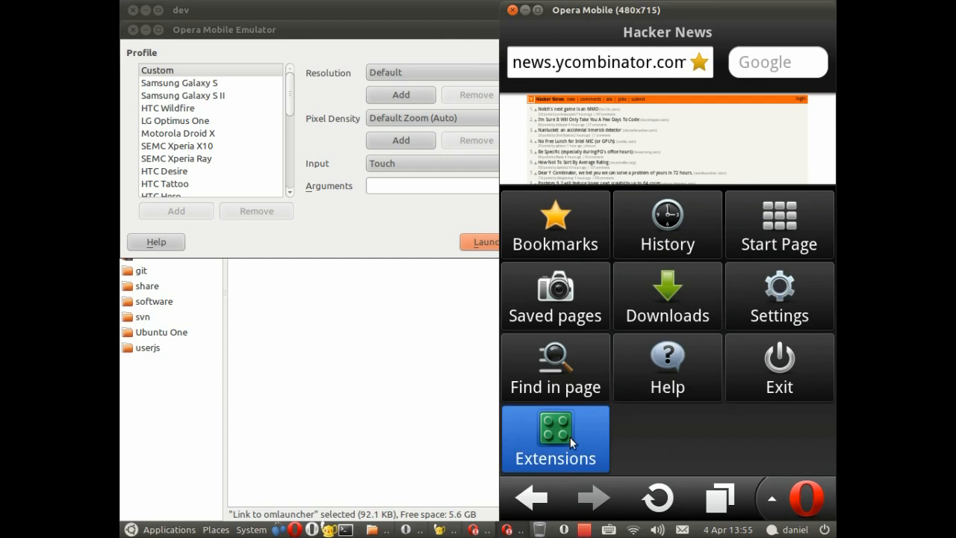
left_click(555, 439)
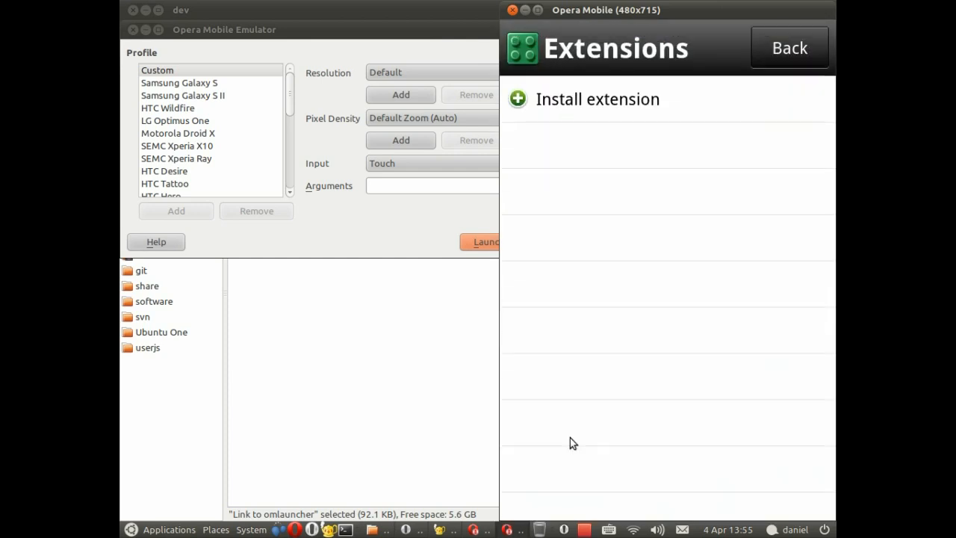
mouse_move(669, 173)
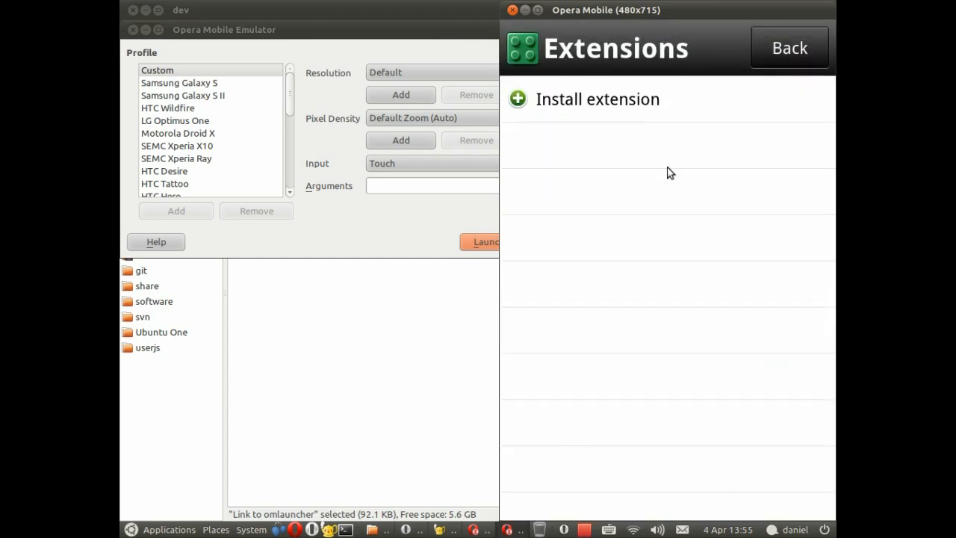
left_click(598, 99)
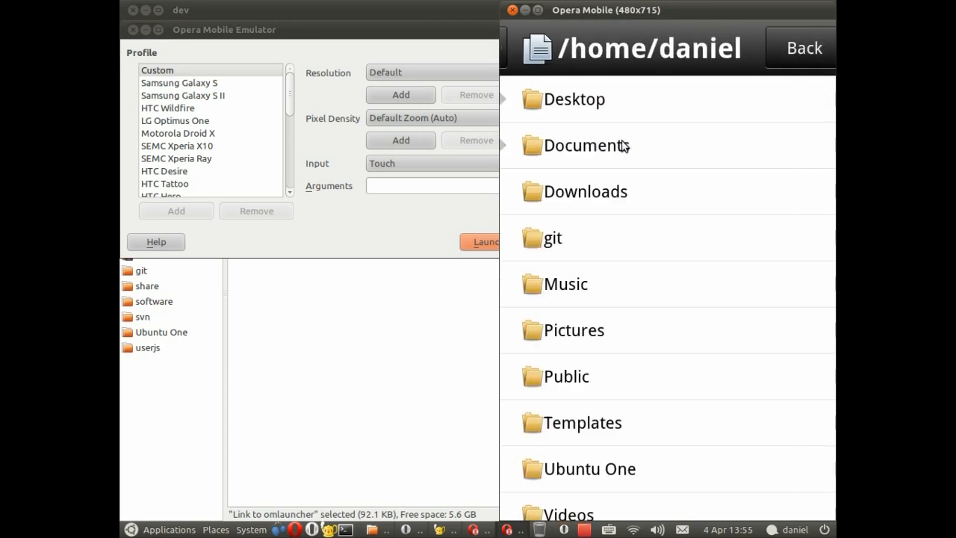
left_click(585, 145)
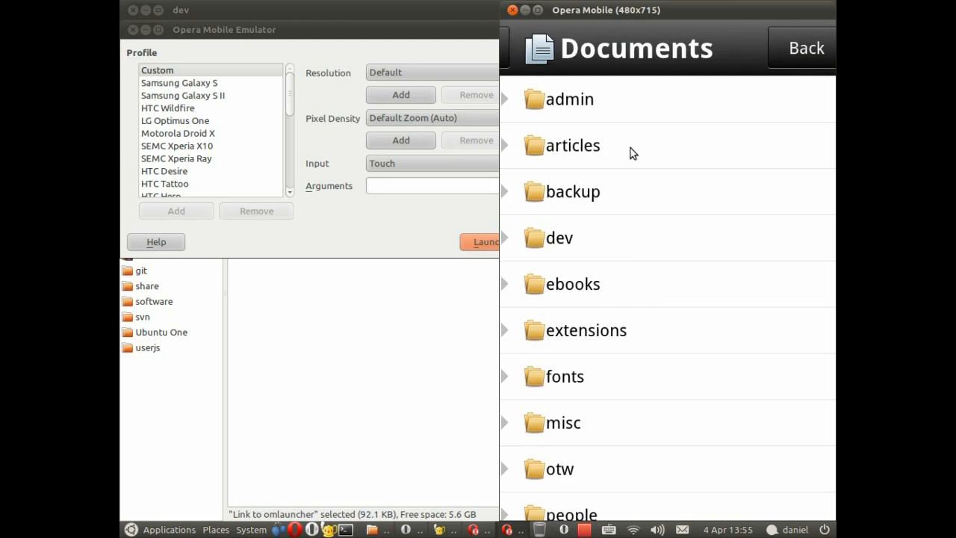
left_click(562, 237)
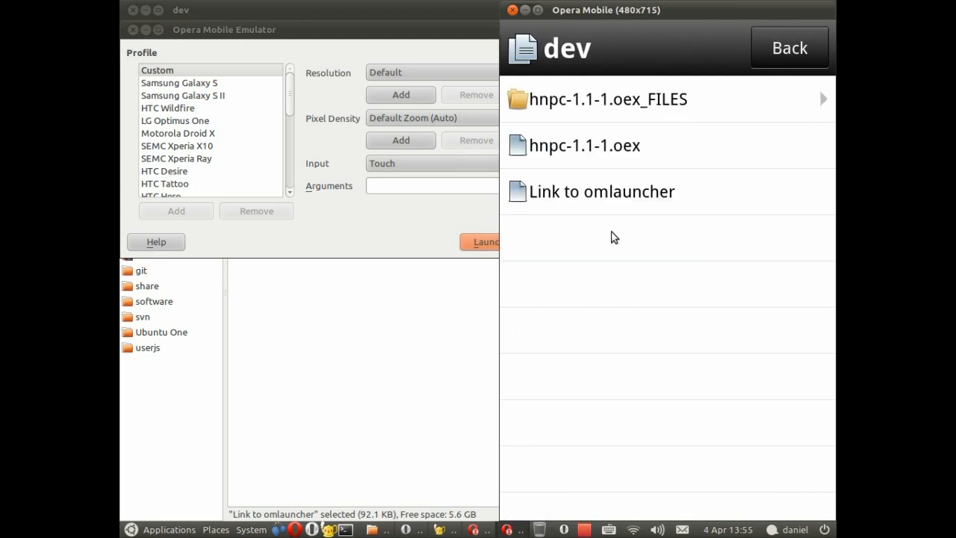
mouse_move(598, 153)
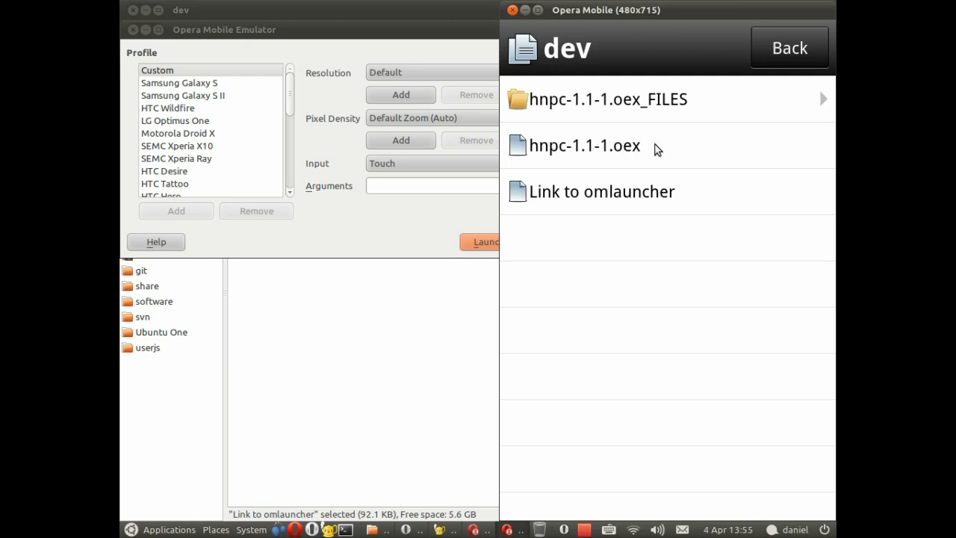
left_click(609, 99)
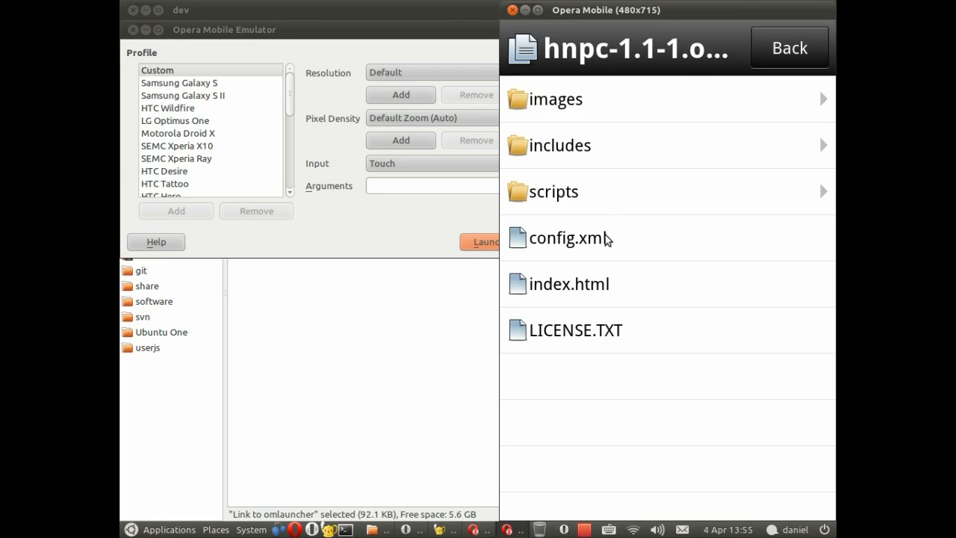
left_click(567, 238)
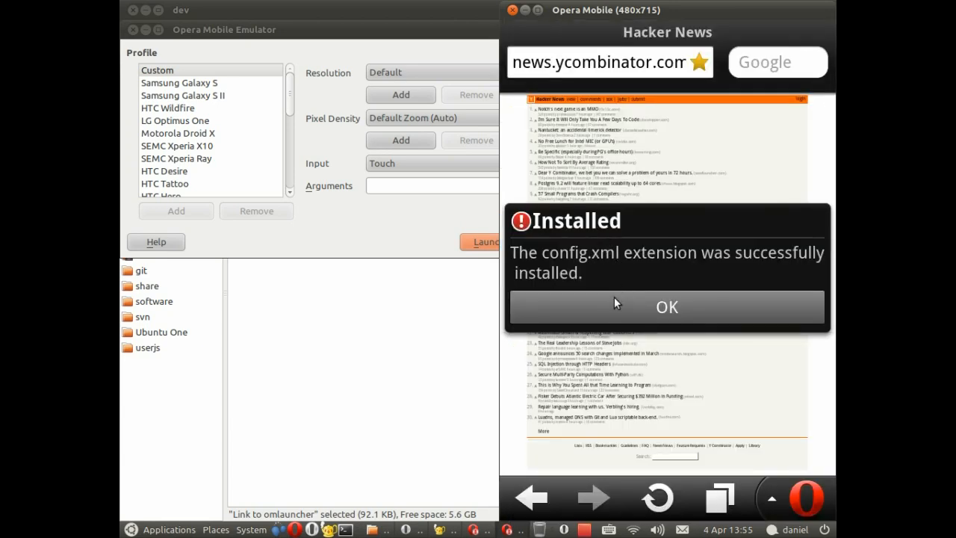
- Dismiss the install confirmation and reload Hacker News with HNPC running
left_click(667, 307)
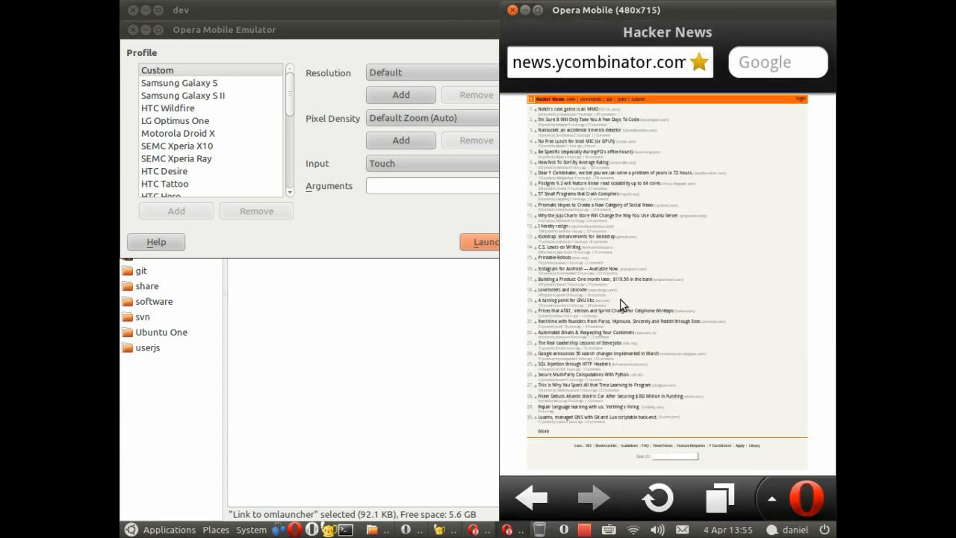
left_click(656, 496)
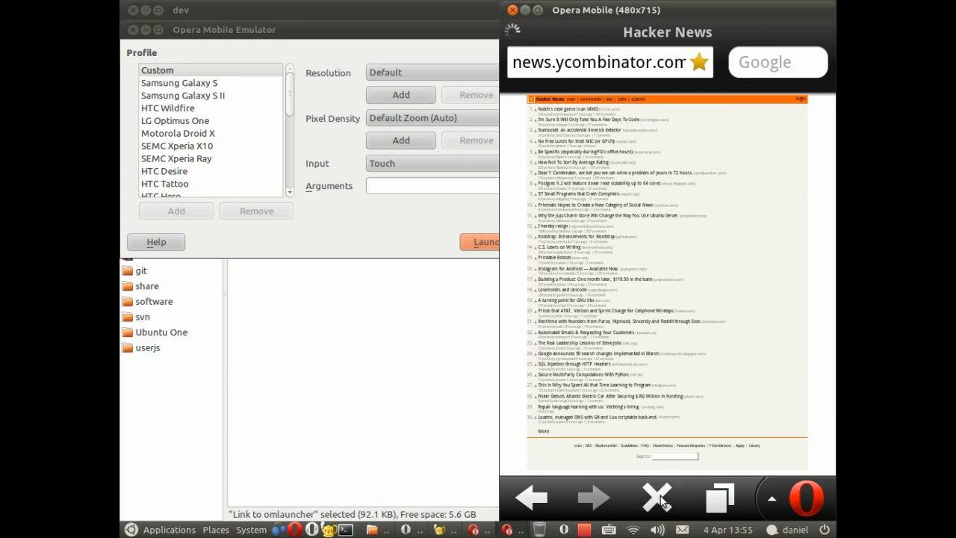
left_click(657, 496)
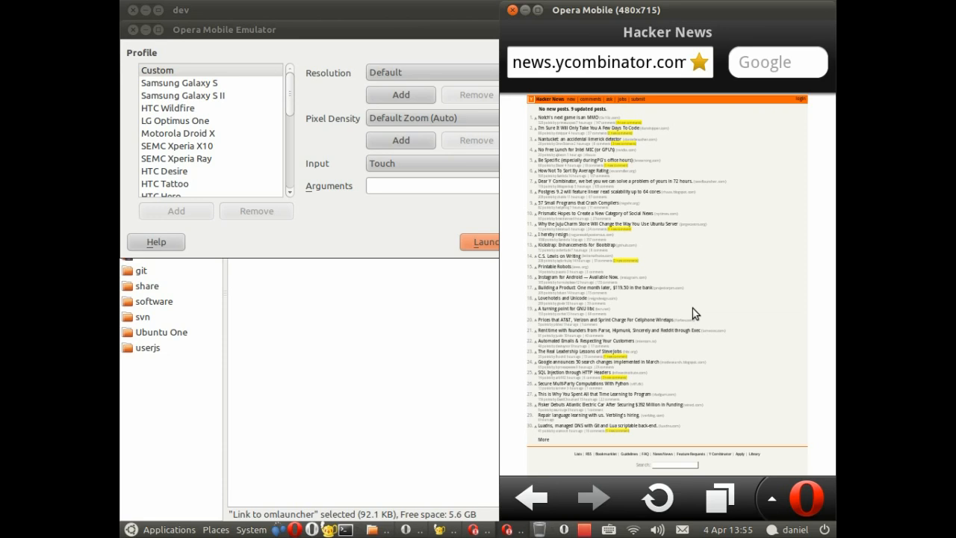
mouse_move(695, 312)
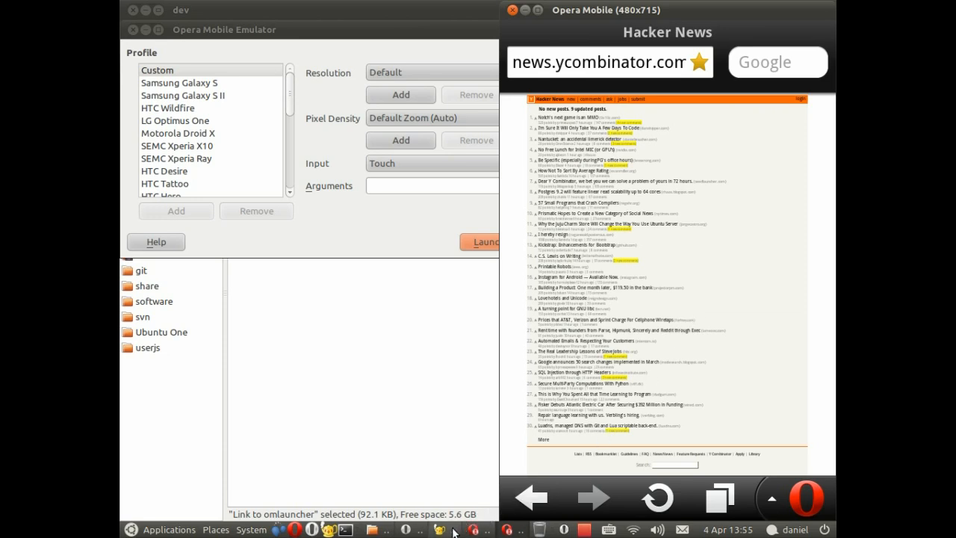
mouse_move(460, 524)
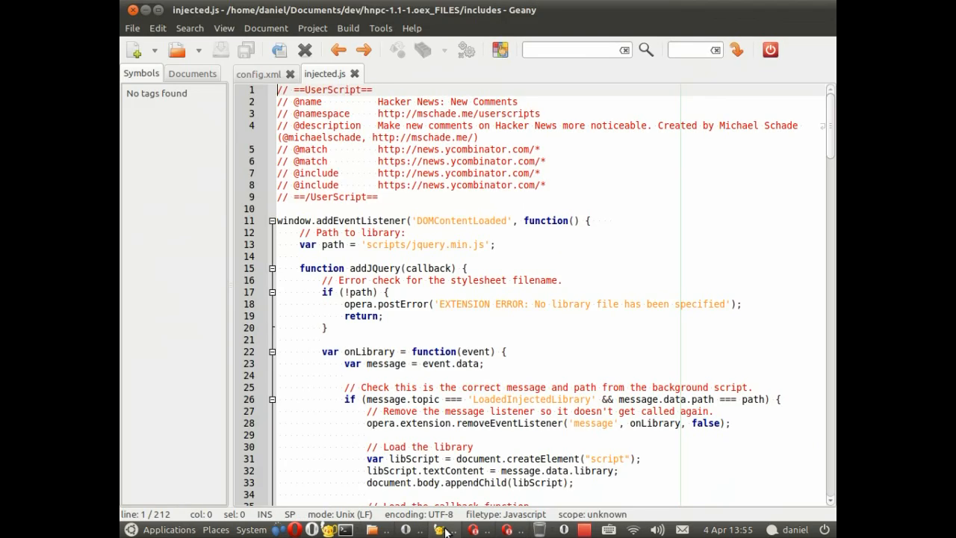
- Add alert('Ice cream!'); inside the DOMContentLoaded handler and save injected.js
left_click(611, 221)
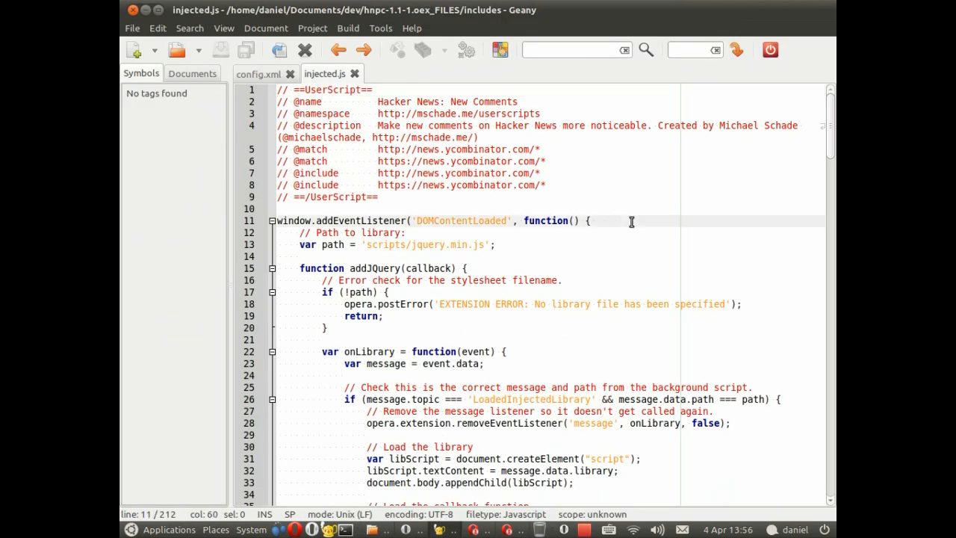
type("alert('Id")
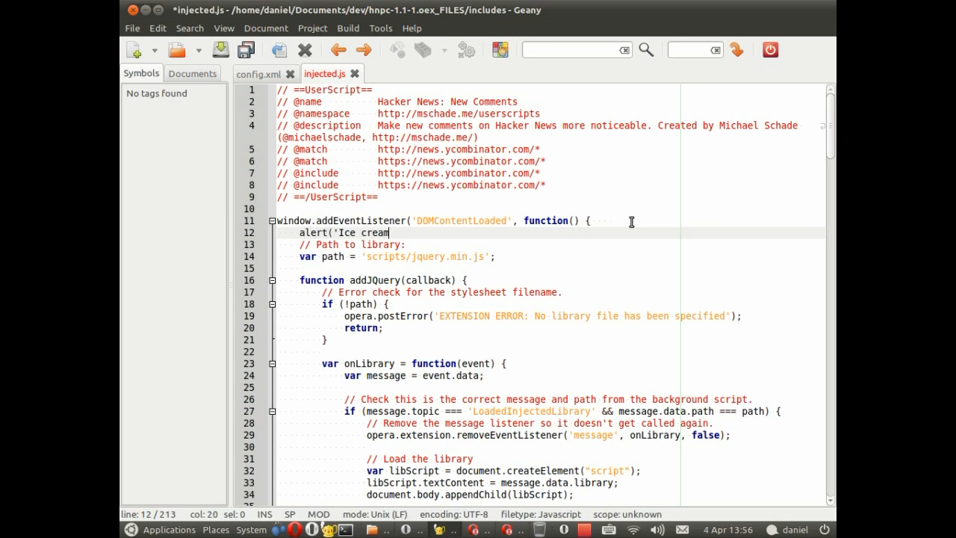
type("!');")
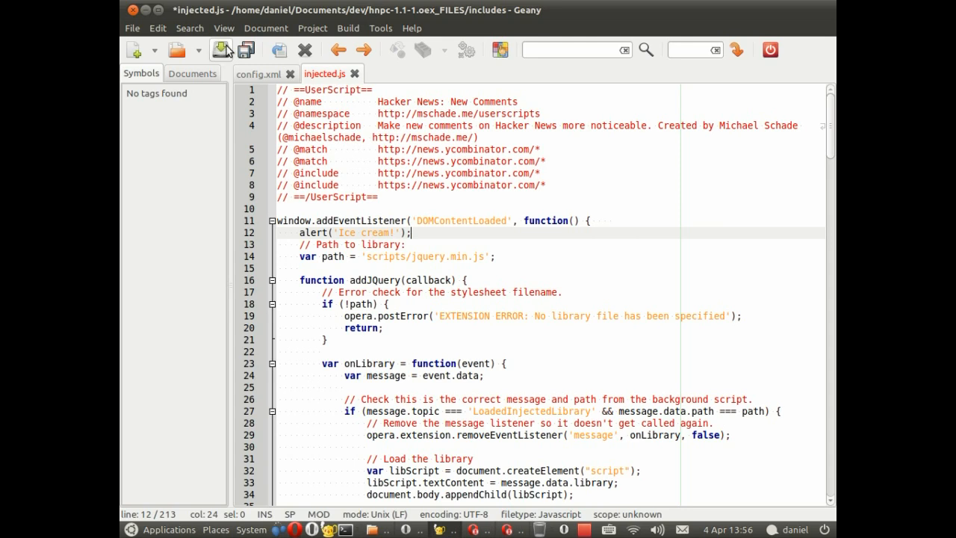
left_click(221, 49)
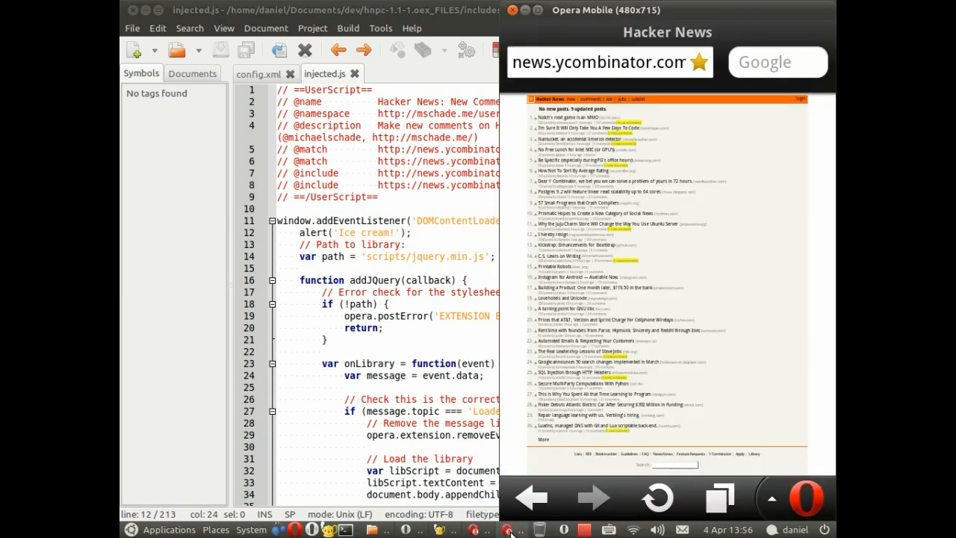
- Reload Hacker News to trigger the 'Ice cream!' alert and dismiss it
left_click(657, 497)
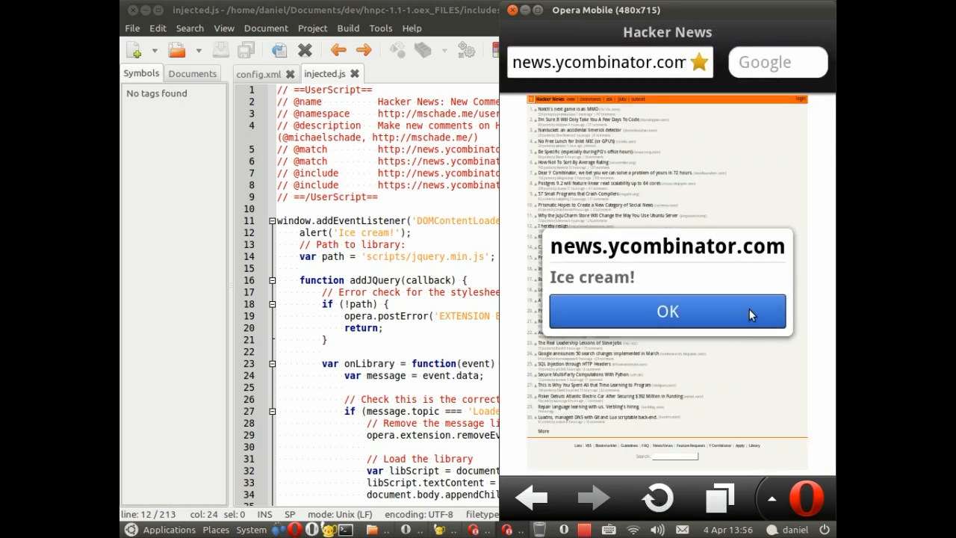
left_click(666, 312)
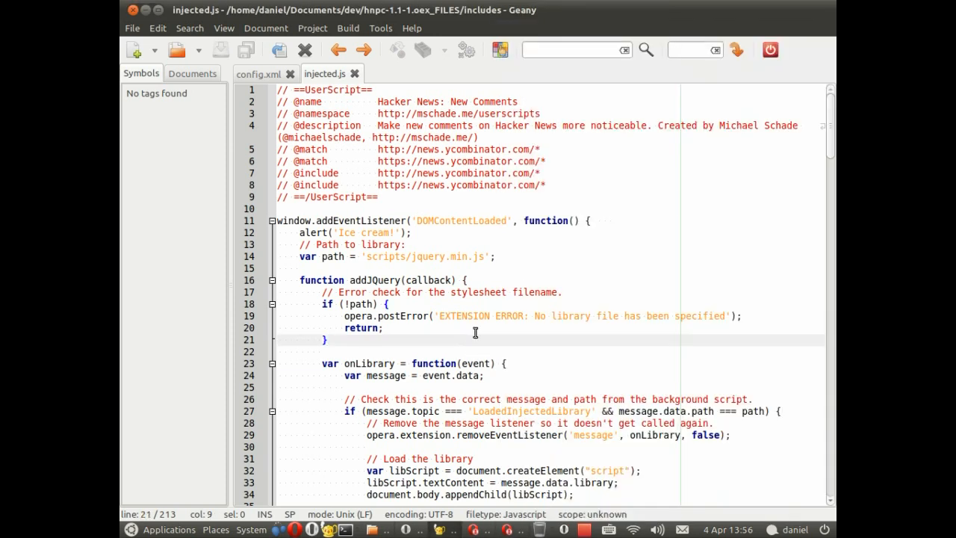
- Change the extension's name element in config.xml to 'Ice Cream' and save
left_click(257, 75)
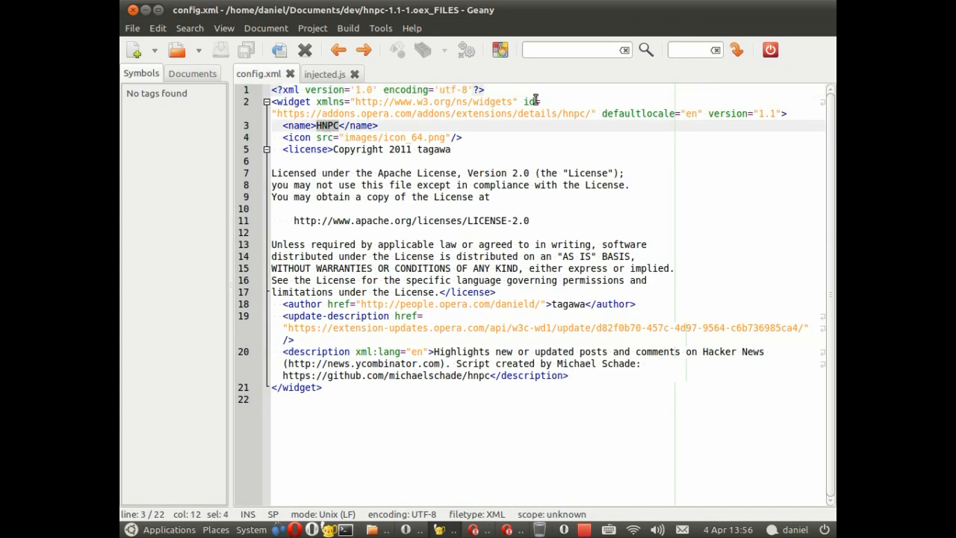
type("Ice Cream")
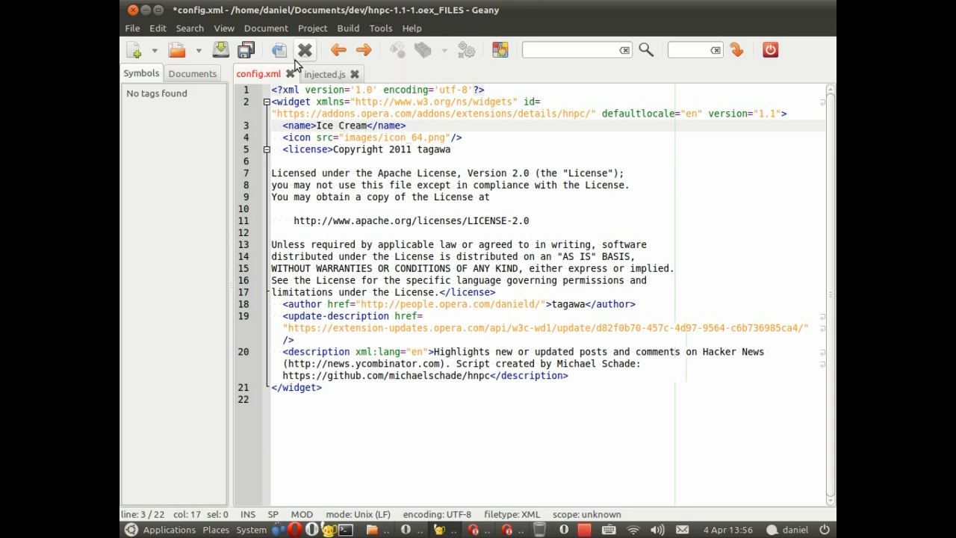
left_click(221, 49)
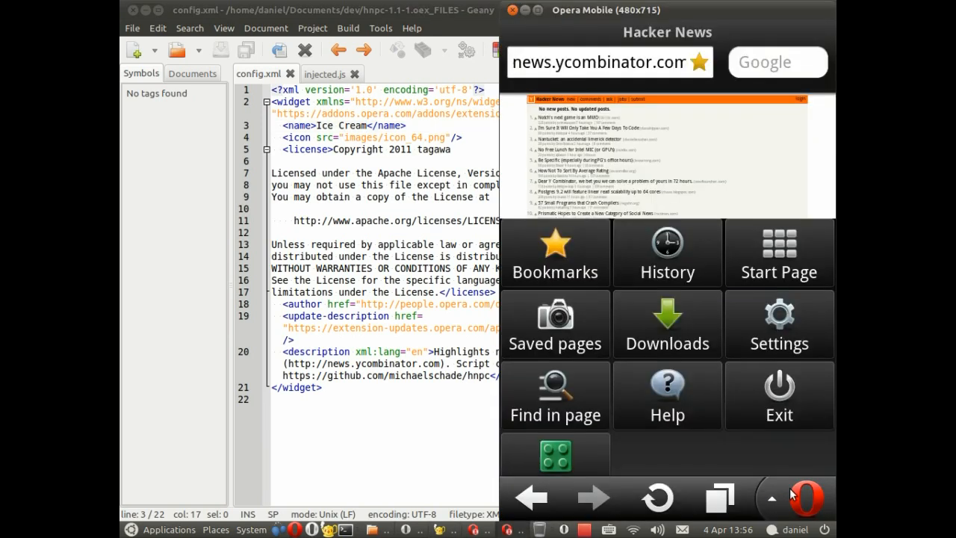
- Reload the HNPC extension from the Extensions list so the edited files apply
left_click(556, 454)
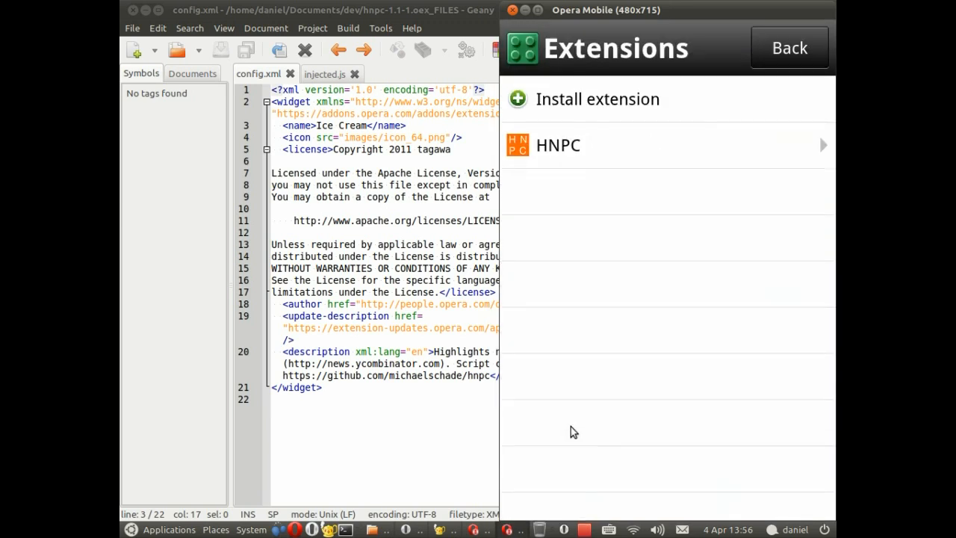
mouse_move(681, 149)
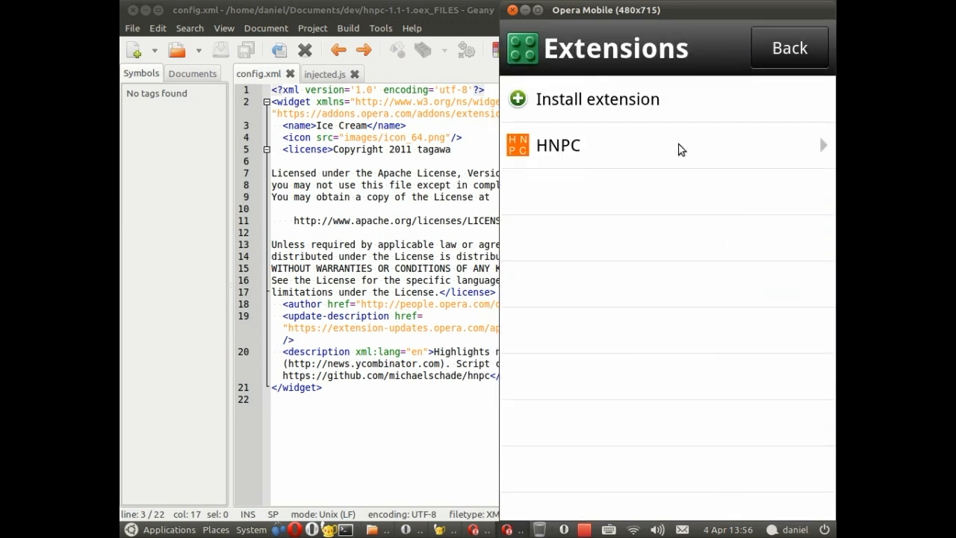
left_click(559, 145)
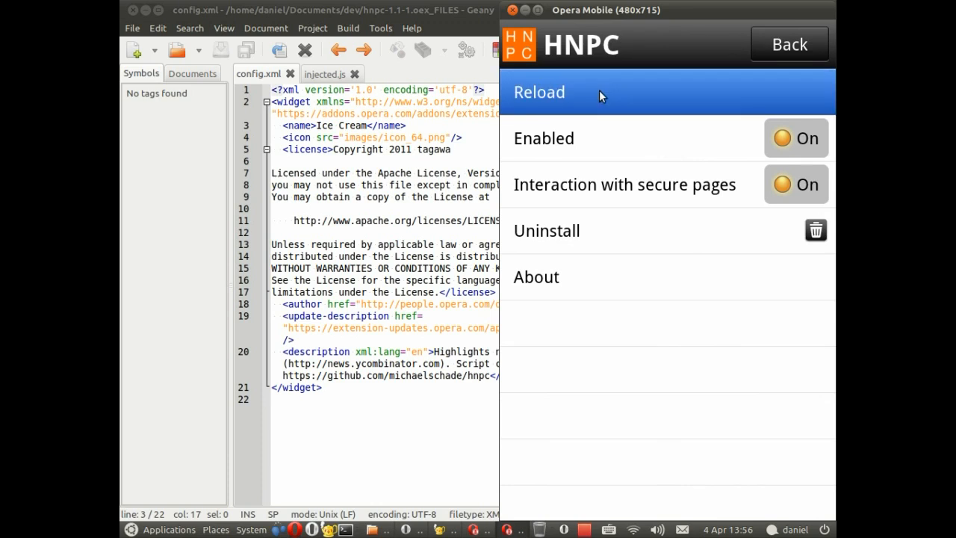
left_click(539, 93)
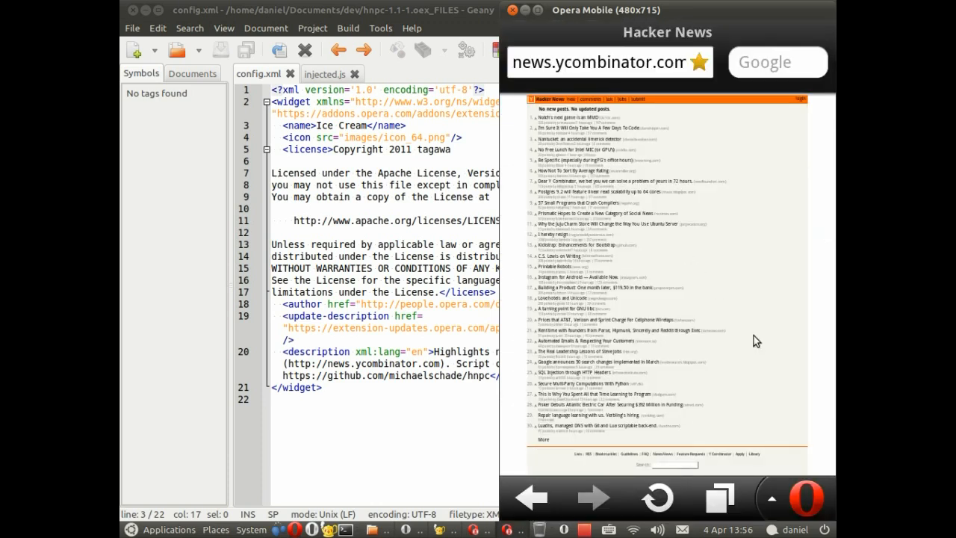
- Return from the extension settings to the Hacker News page via the browser menu
left_click(795, 496)
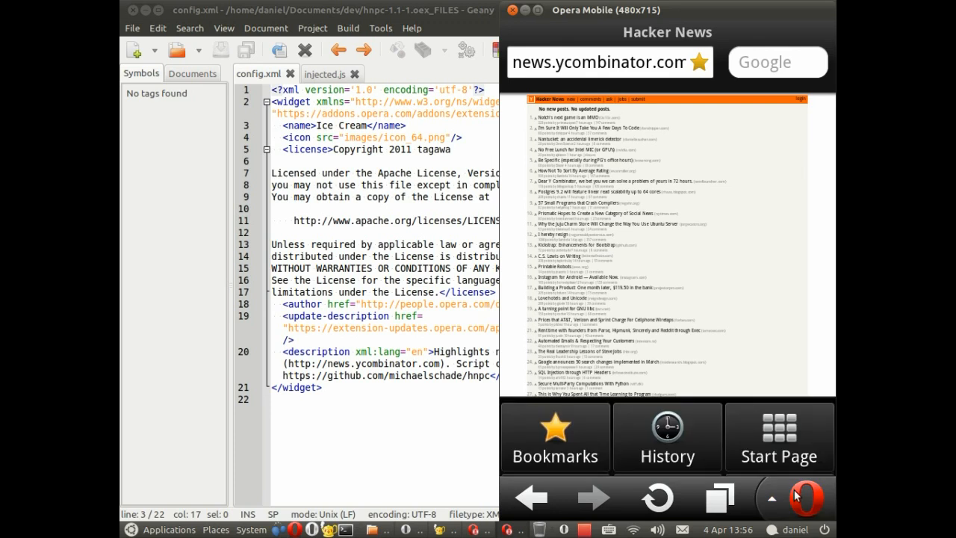
left_click(794, 496)
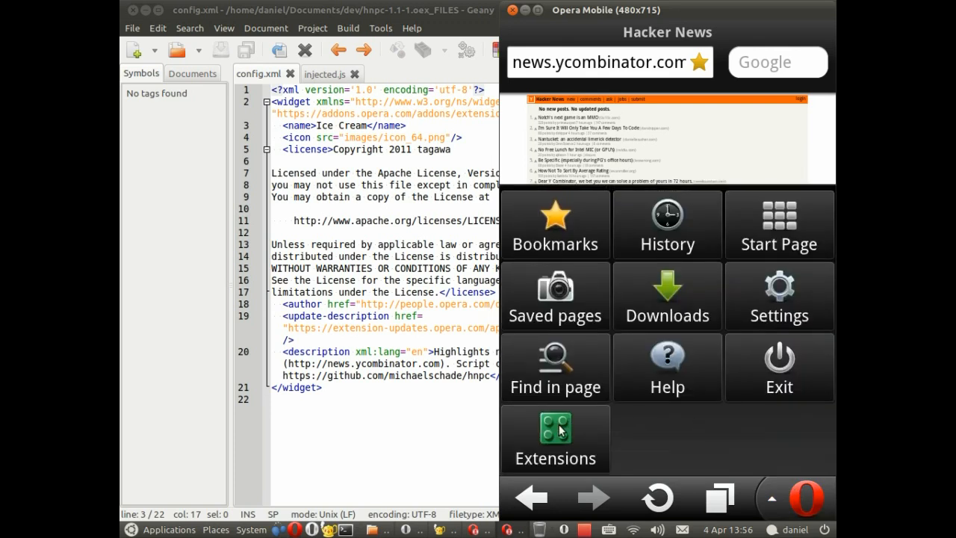
left_click(555, 440)
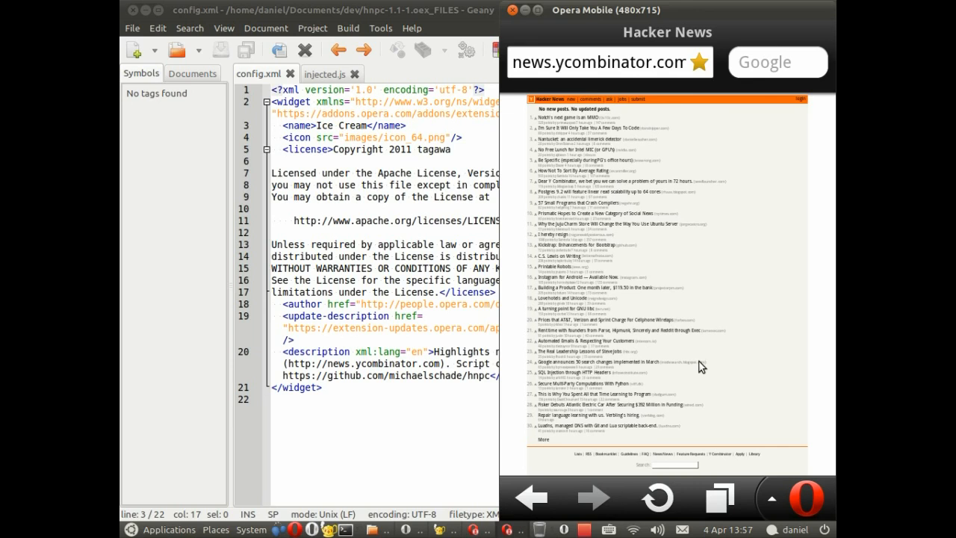
mouse_move(448, 500)
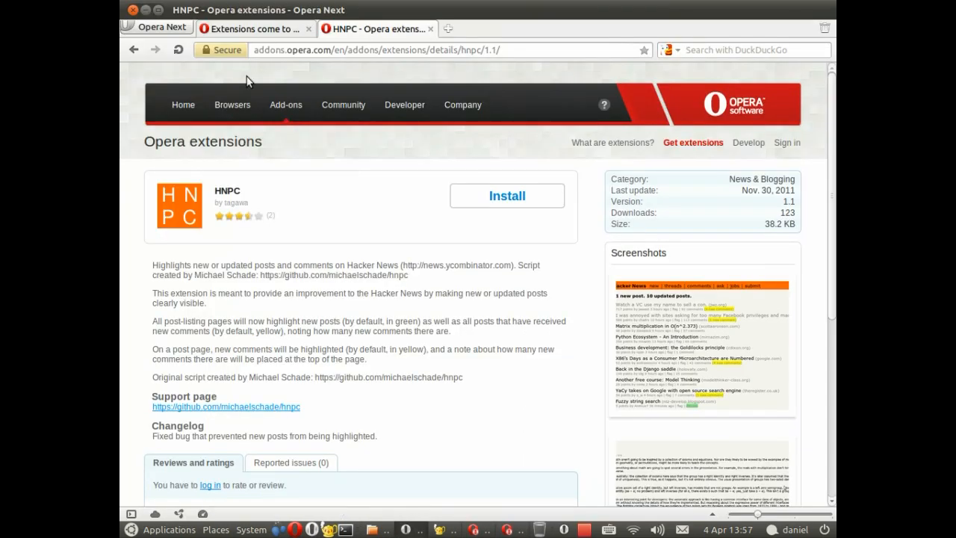
- Navigate from the Opera Mobile article through Dev.Opera Add-ons to the Extensions documentation
left_click(254, 28)
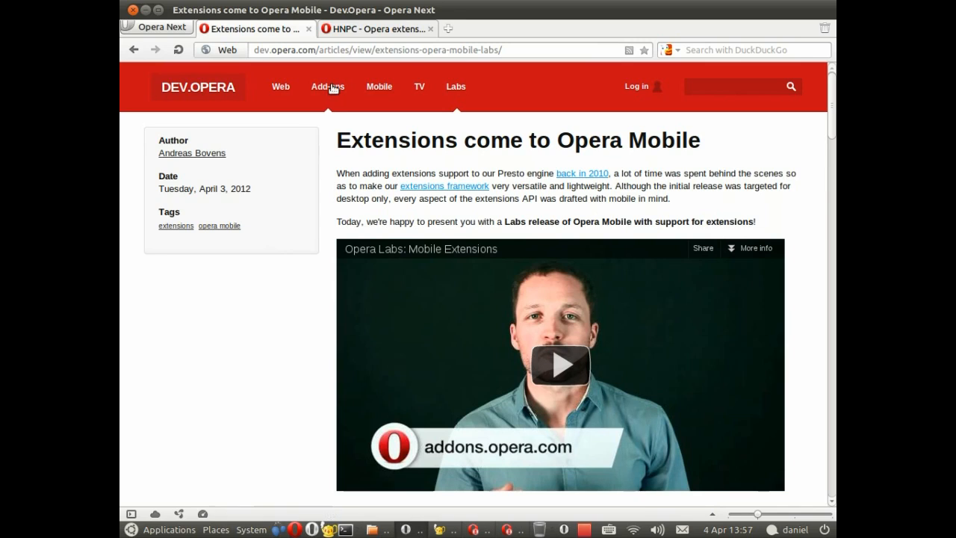
left_click(328, 87)
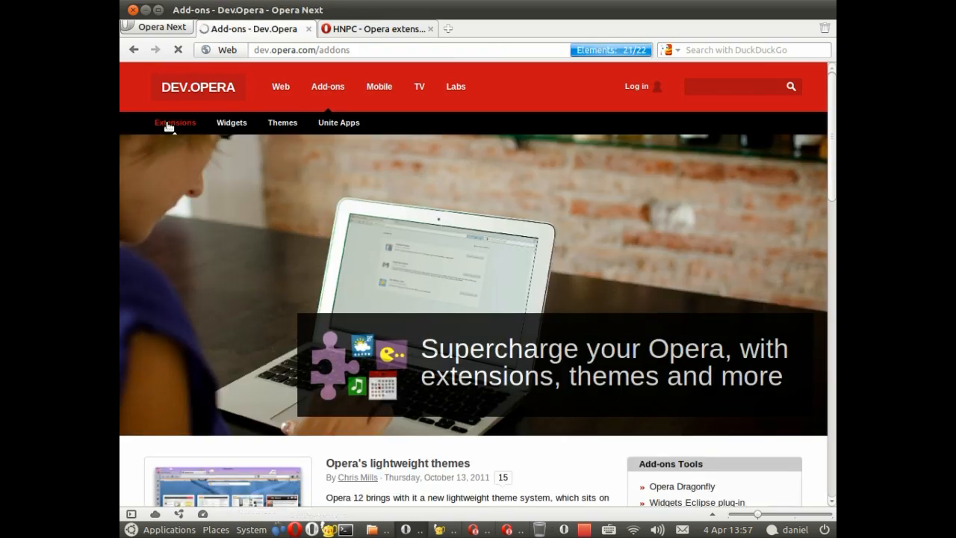
left_click(175, 123)
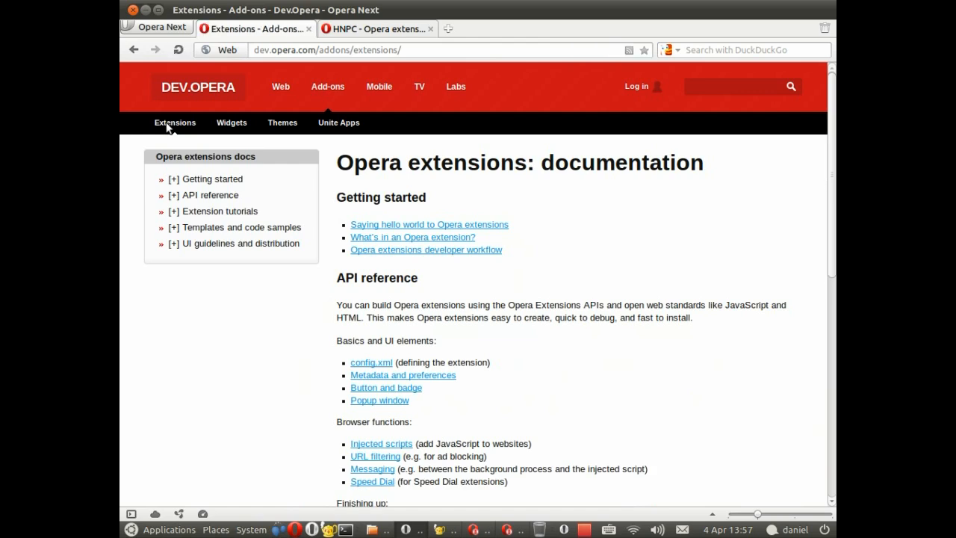